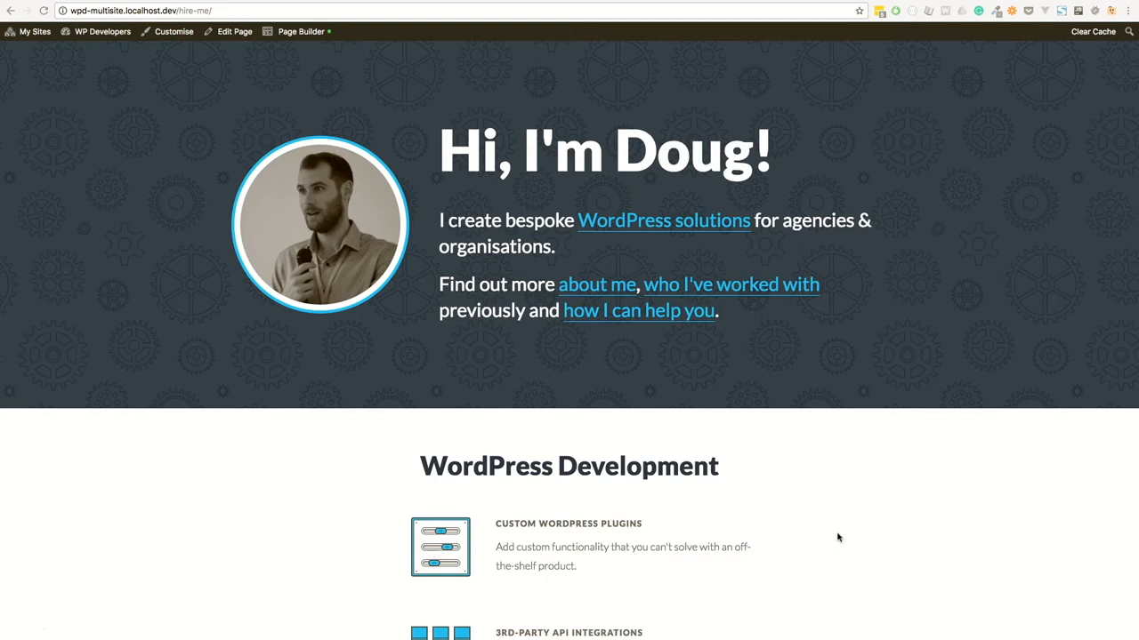
Scroll the Hire Me page down to the three-step consultation section and select its column text.
{"action": "scroll", "scroll_direction": "down", "scroll_amount": 3}
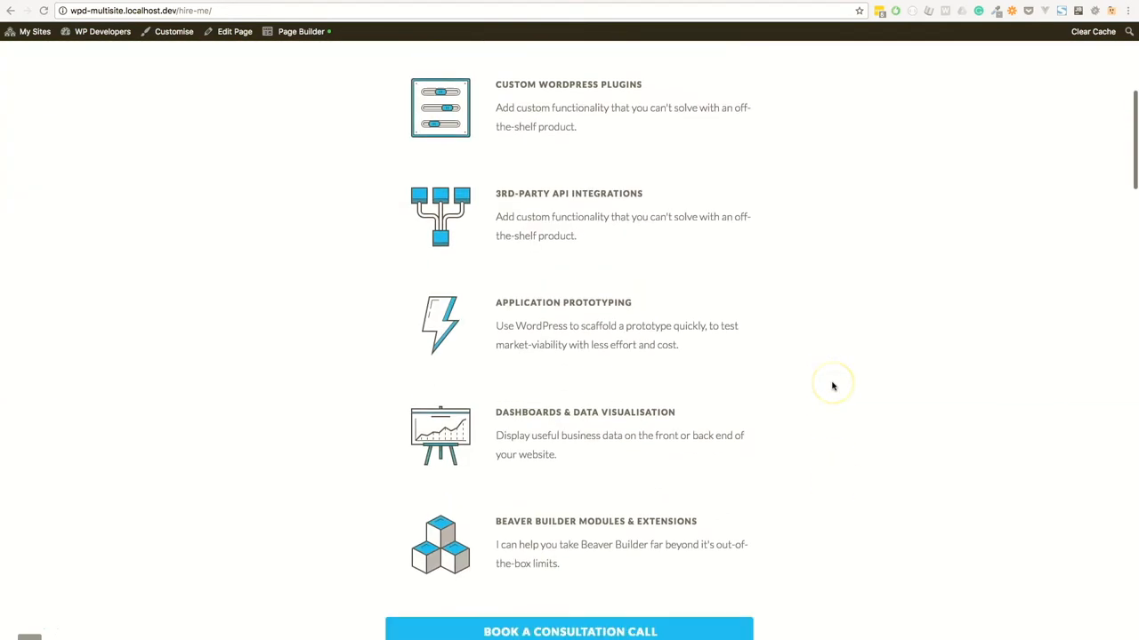
{"action": "scroll", "scroll_direction": "down", "scroll_amount": 3}
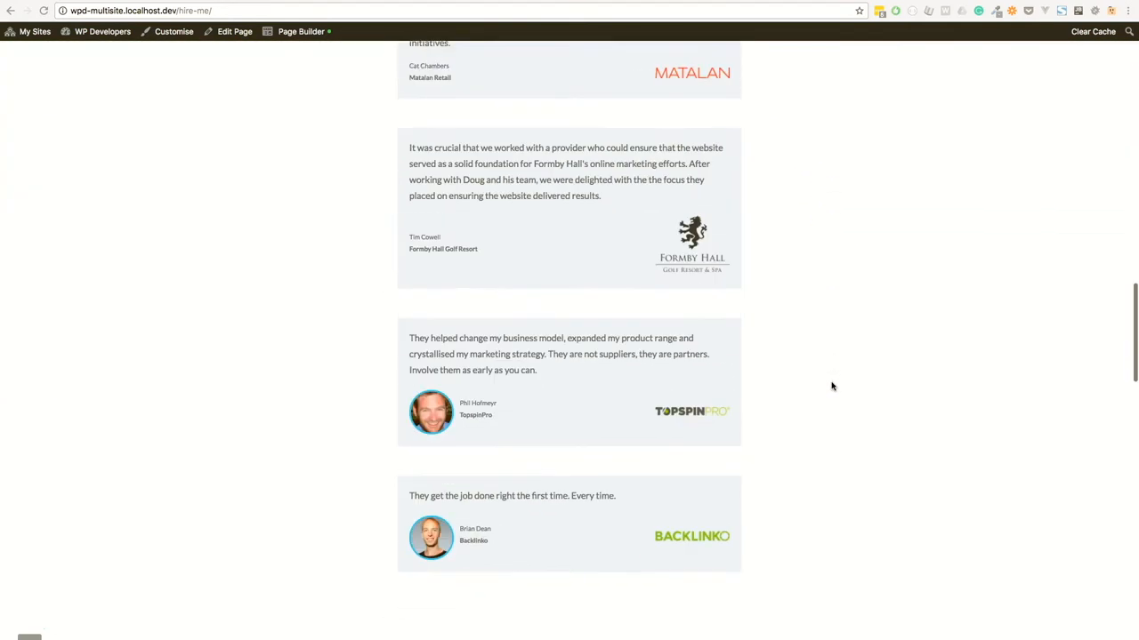
{"action": "scroll", "scroll_direction": "down", "scroll_amount": 3}
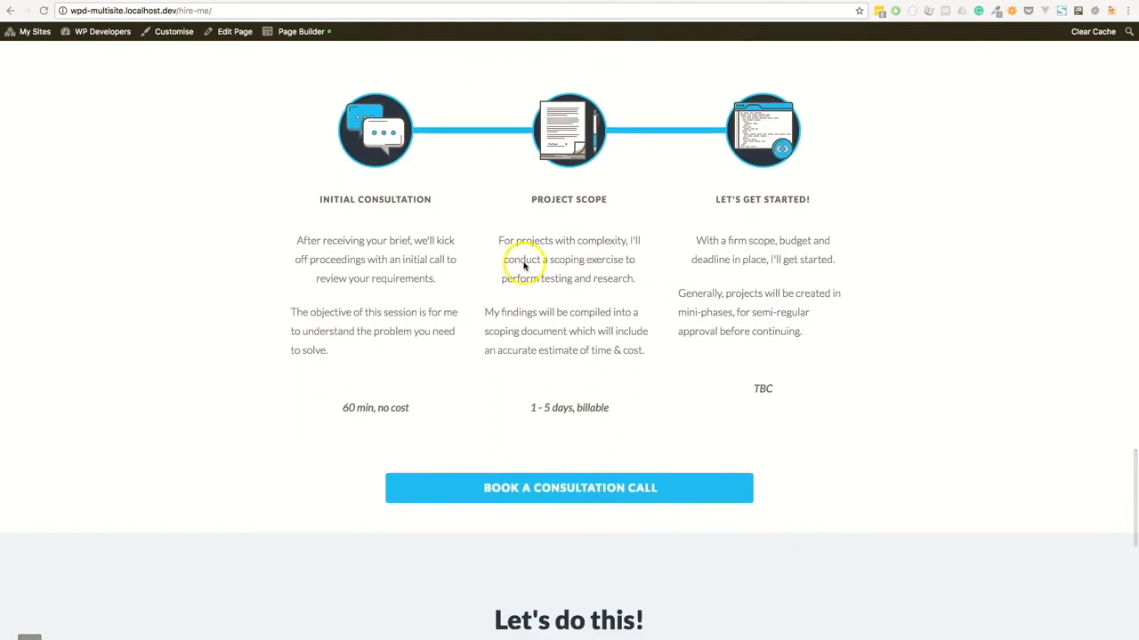
{"action": "mouse_move", "coordinate": [342, 146]}
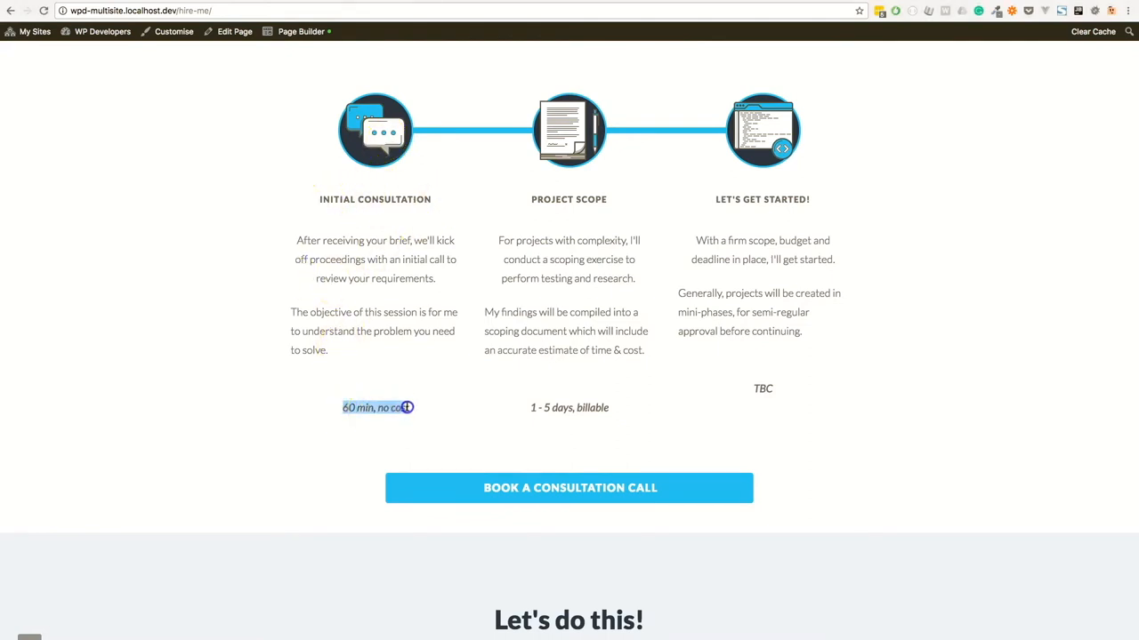
{"action": "mouse_move", "coordinate": [423, 406]}
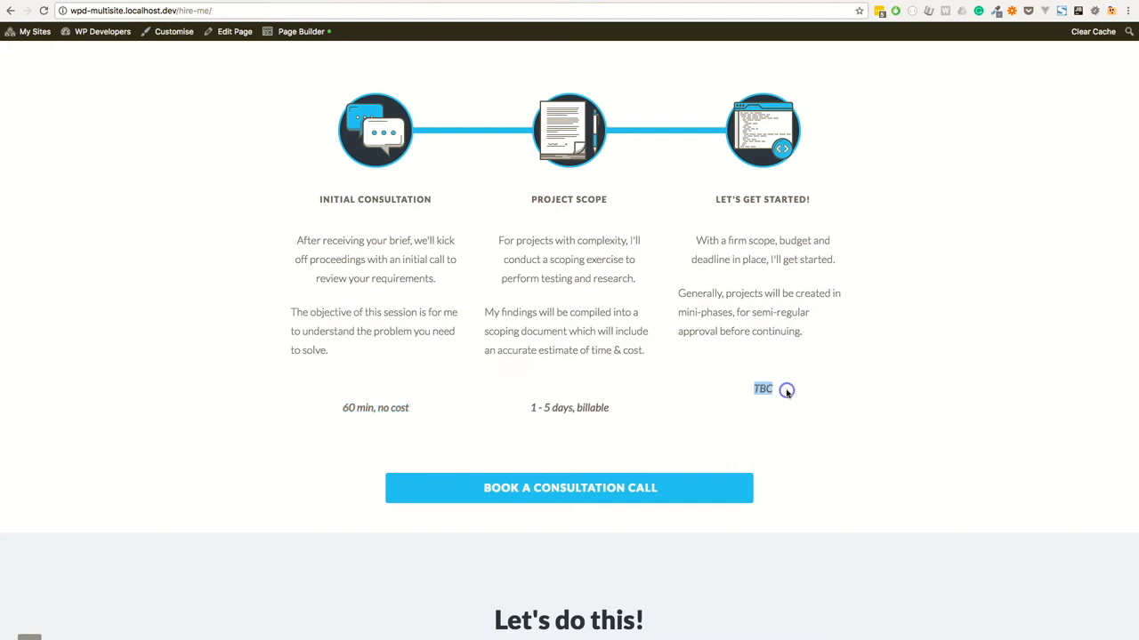
{"action": "mouse_move", "coordinate": [655, 425]}
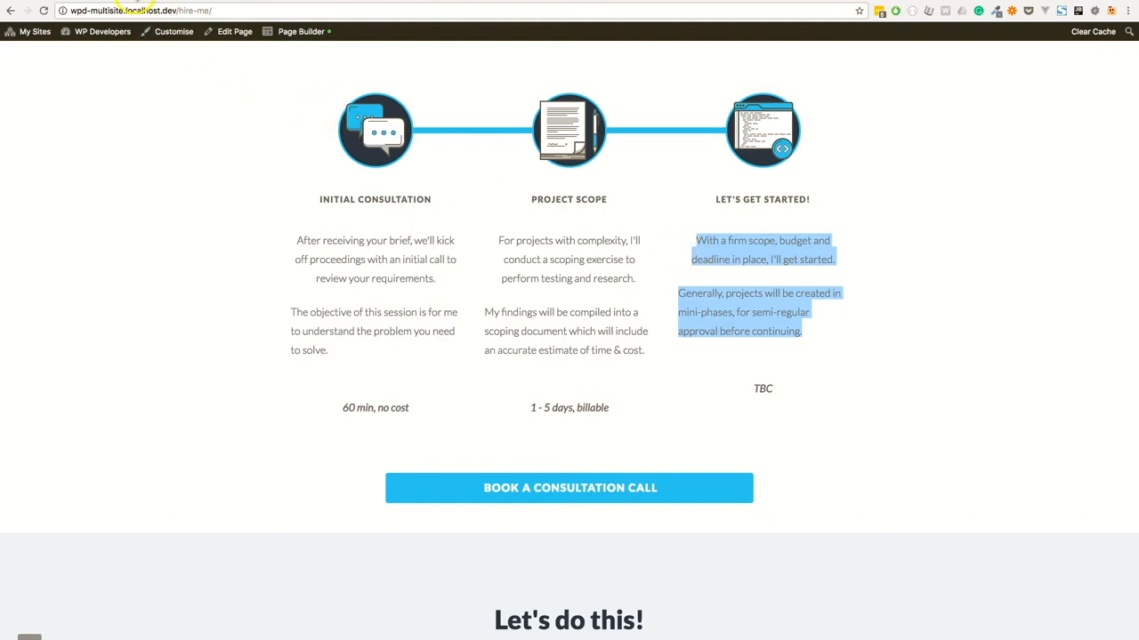
{"action": "left_click", "coordinate": [300, 32]}
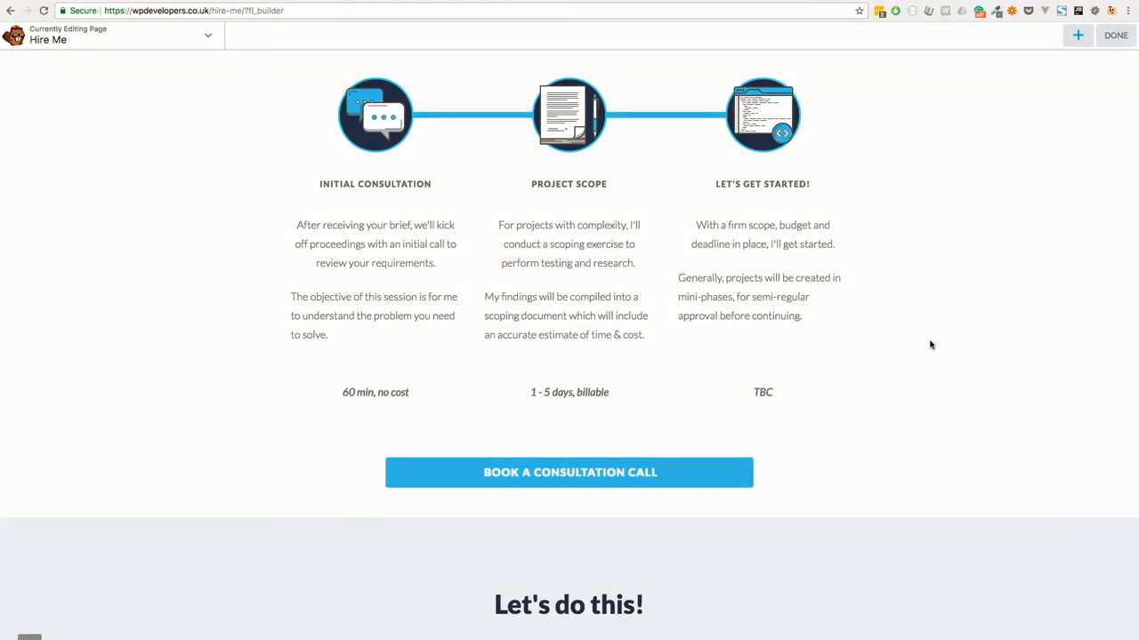
{"action": "mouse_move", "coordinate": [914, 189]}
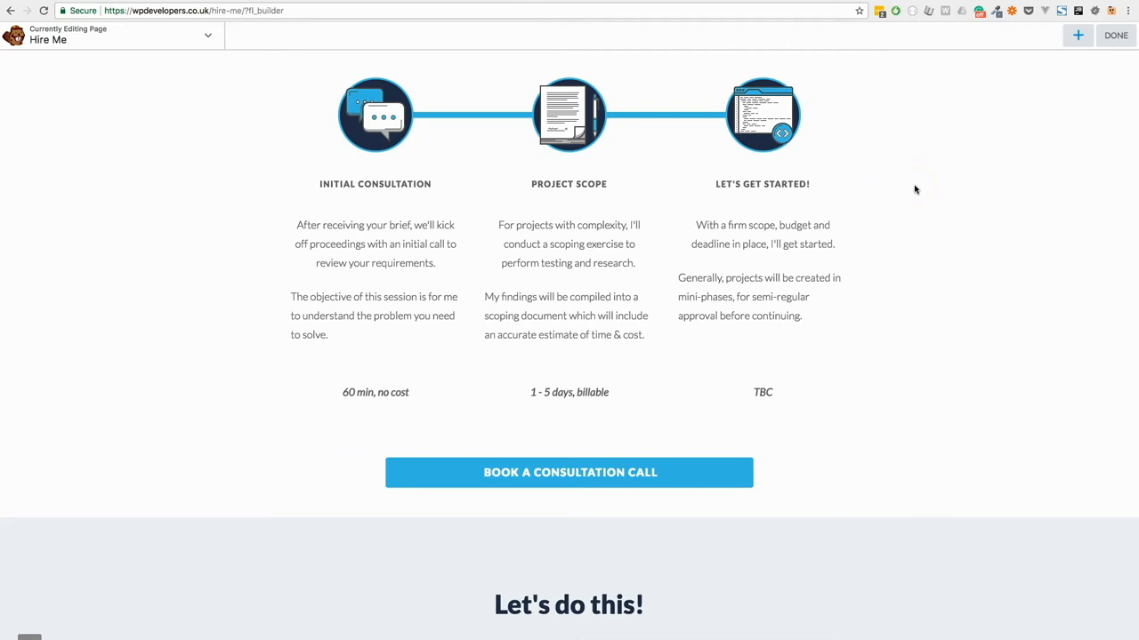
{"action": "mouse_move", "coordinate": [918, 185]}
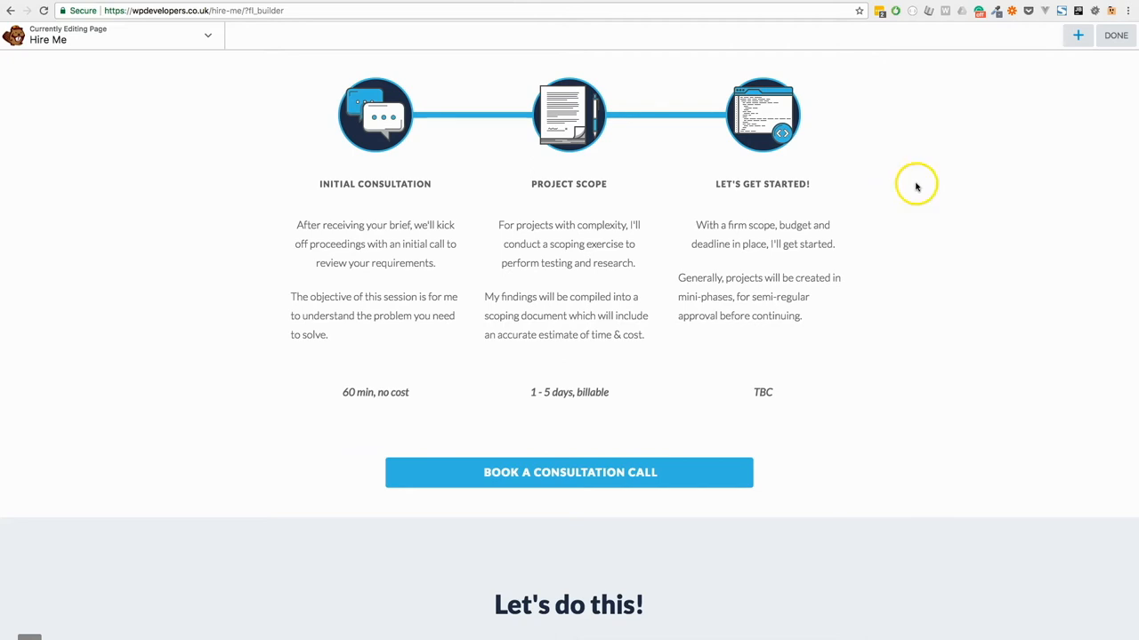
Switch to the liabru/jquery-match-height repository page on GitHub.
{"action": "left_click", "coordinate": [196, 10]}
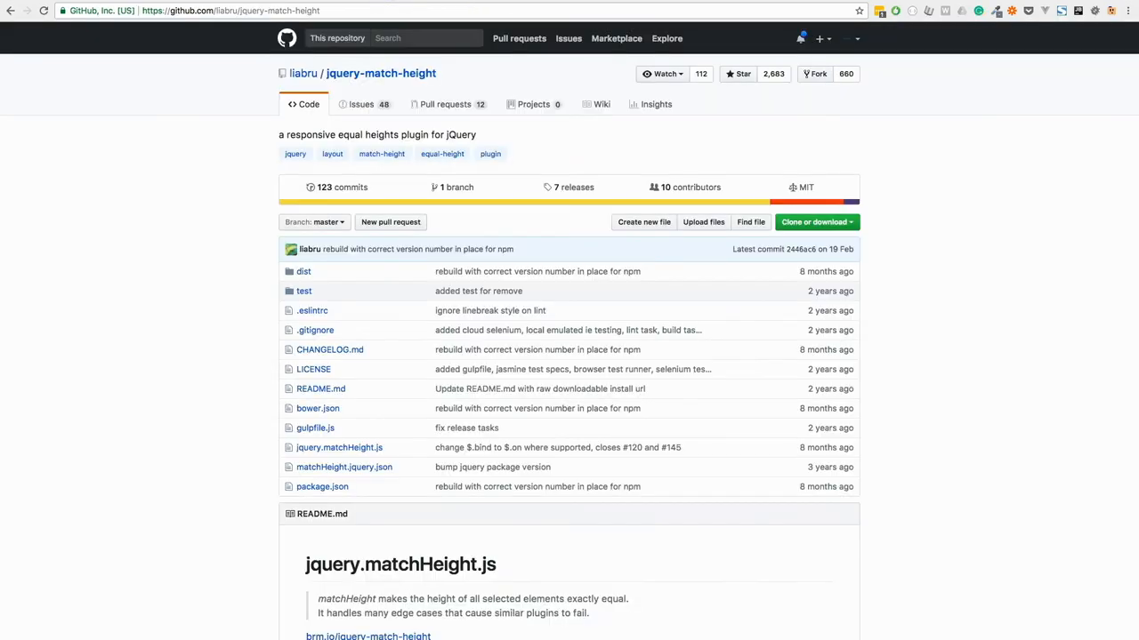
{"action": "mouse_move", "coordinate": [912, 162]}
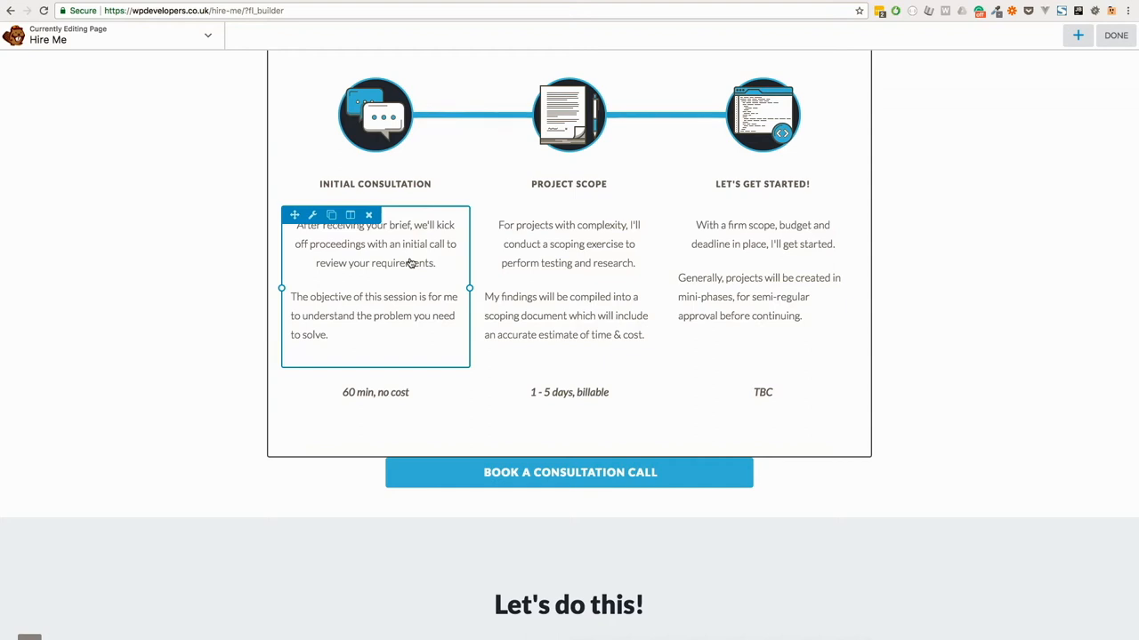
Show the Advanced settings of the Initial Consultation text module and scroll through them.
{"action": "left_click", "coordinate": [314, 214]}
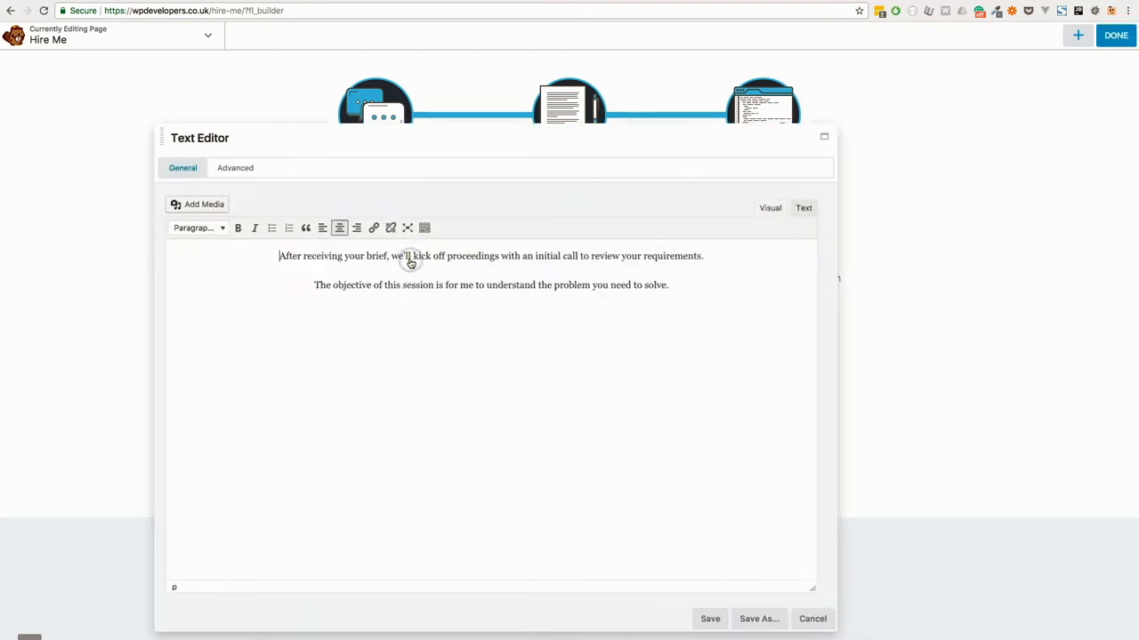
{"action": "left_click", "coordinate": [234, 167]}
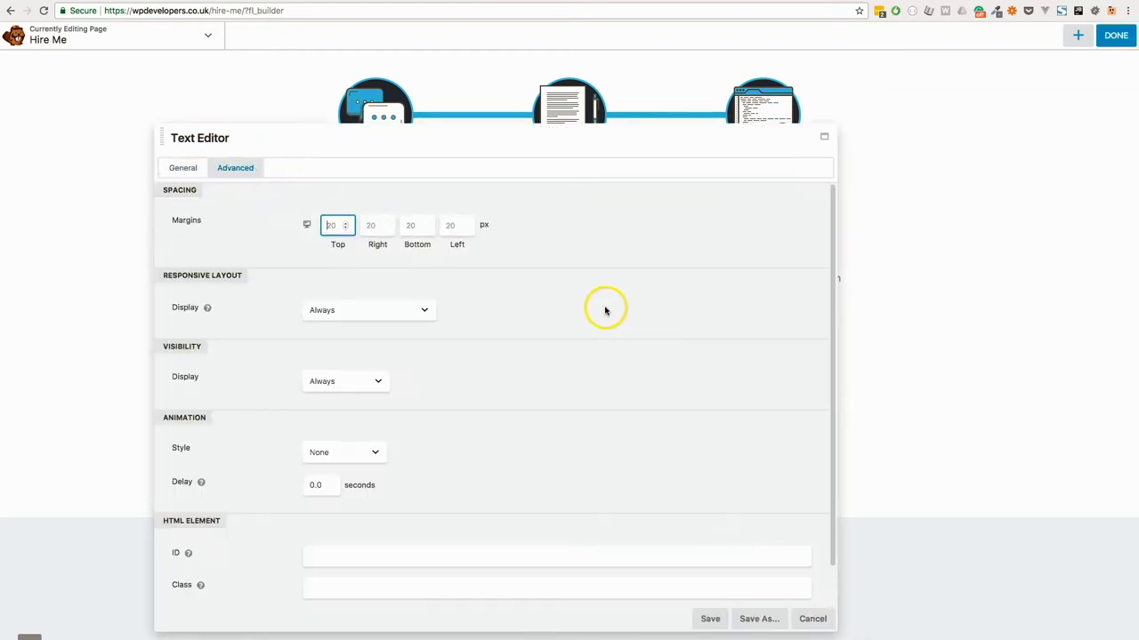
{"action": "scroll", "scroll_direction": "down", "scroll_amount": 3}
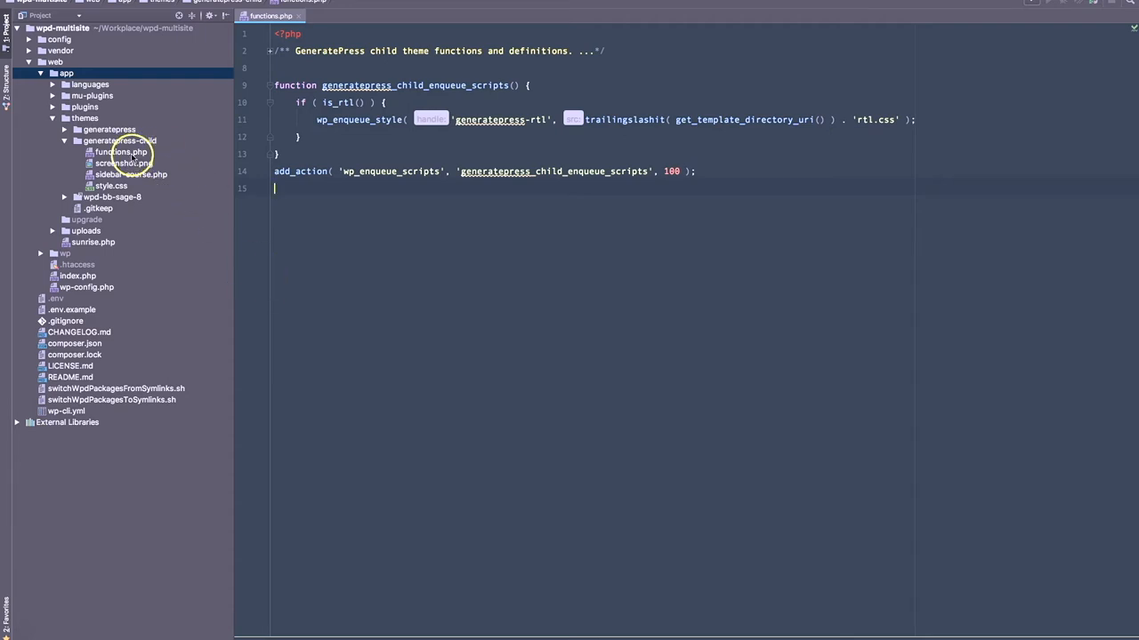
Open the generatepress child theme's functions.php from the Project tree.
{"action": "left_click", "coordinate": [119, 151]}
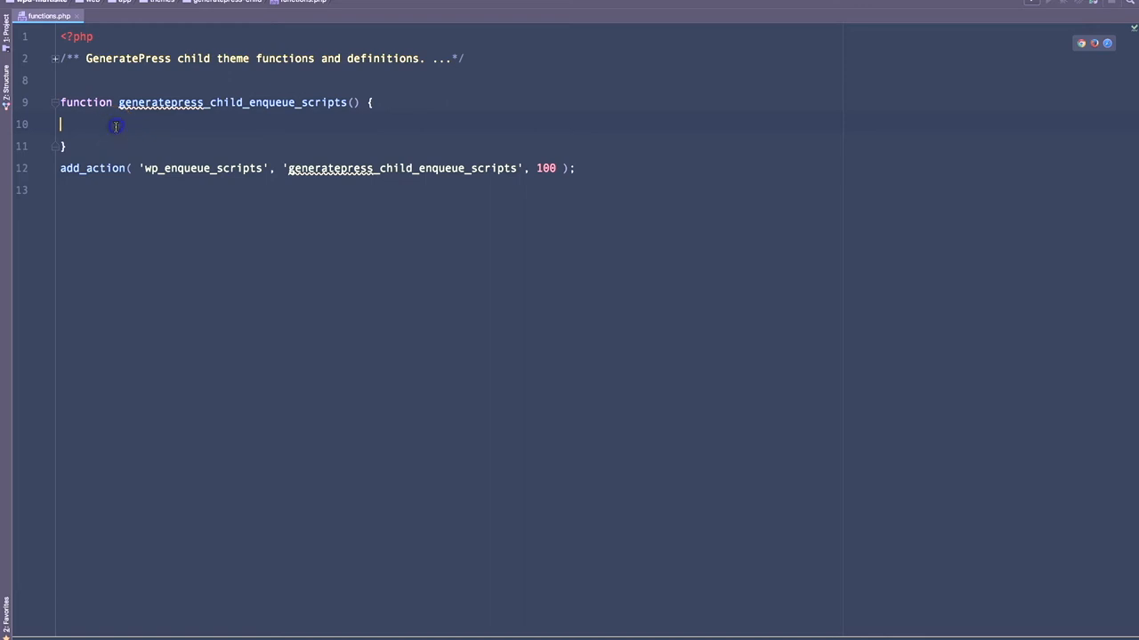
Restore the is_rtl block and begin a wp_enqueue_script call for 'jquery-match-height'.
{"action": "type", "text": "if ( is_rtl() ) {"}
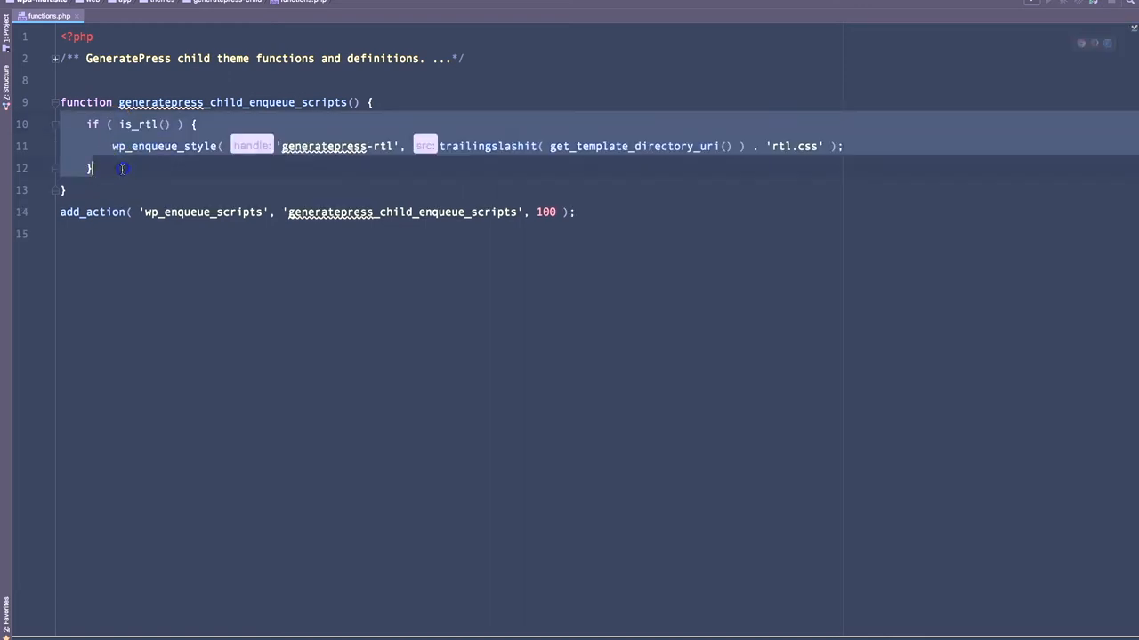
{"action": "key", "text": "enter"}
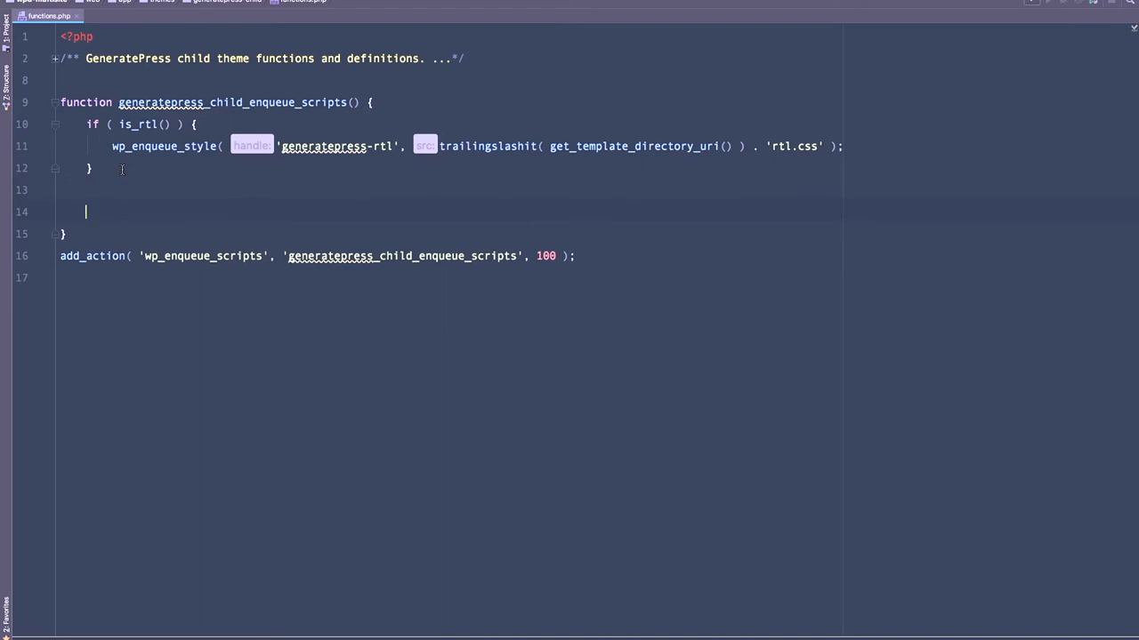
{"action": "type", "text": "wp_enqueue_script( ''"}
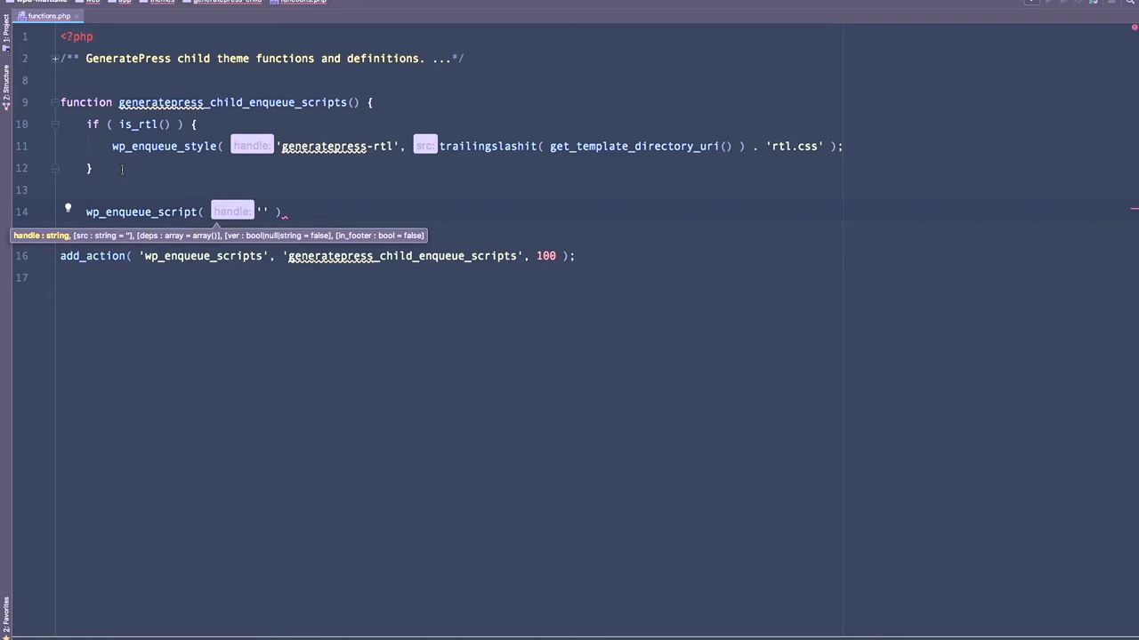
{"action": "type", "text": "jquery-m"}
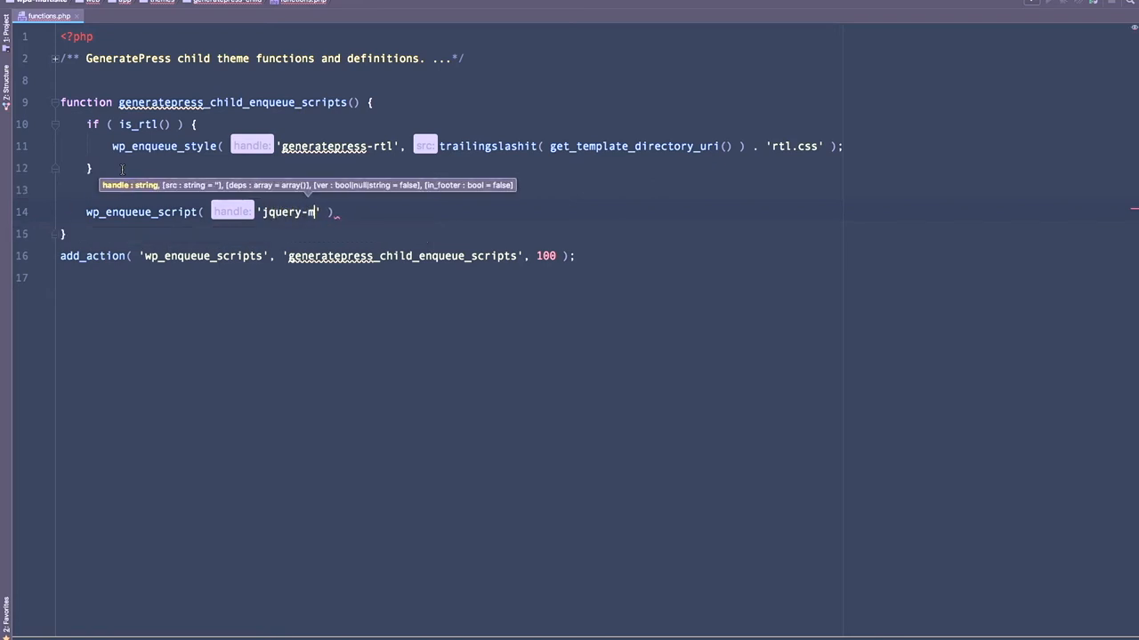
{"action": "type", "text": "atch-height"}
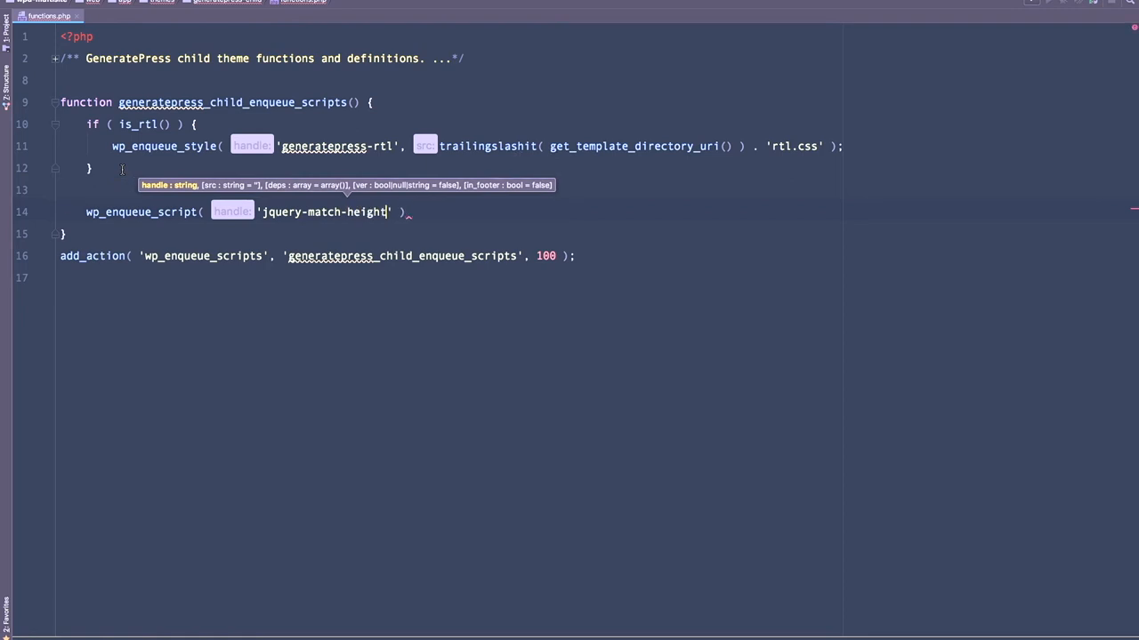
{"action": "type", "text": ", '"}
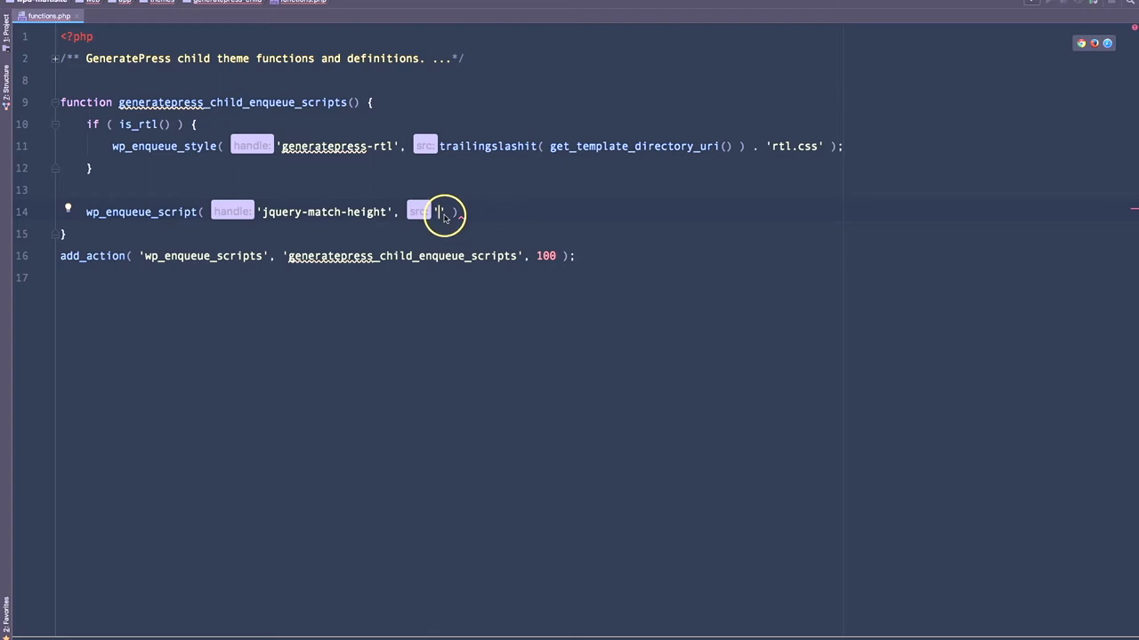
Point the script at the cdnjs jquery.matchHeight 0.7.2 min.js URL with a 'jquery' dependency.
{"action": "type", "text": "//cdnjs.cloudflare.com/ajax/libs/jquery.matchHeight/0.7.2/jquery.matchHeight-min.js"}
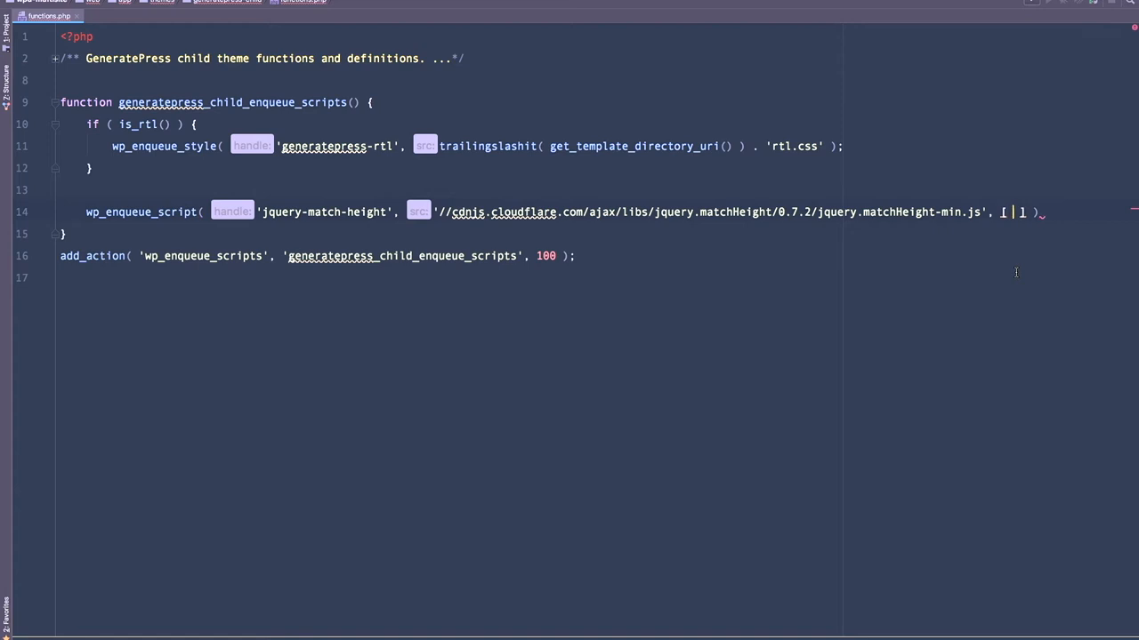
{"action": "type", "text": "'jquery'"}
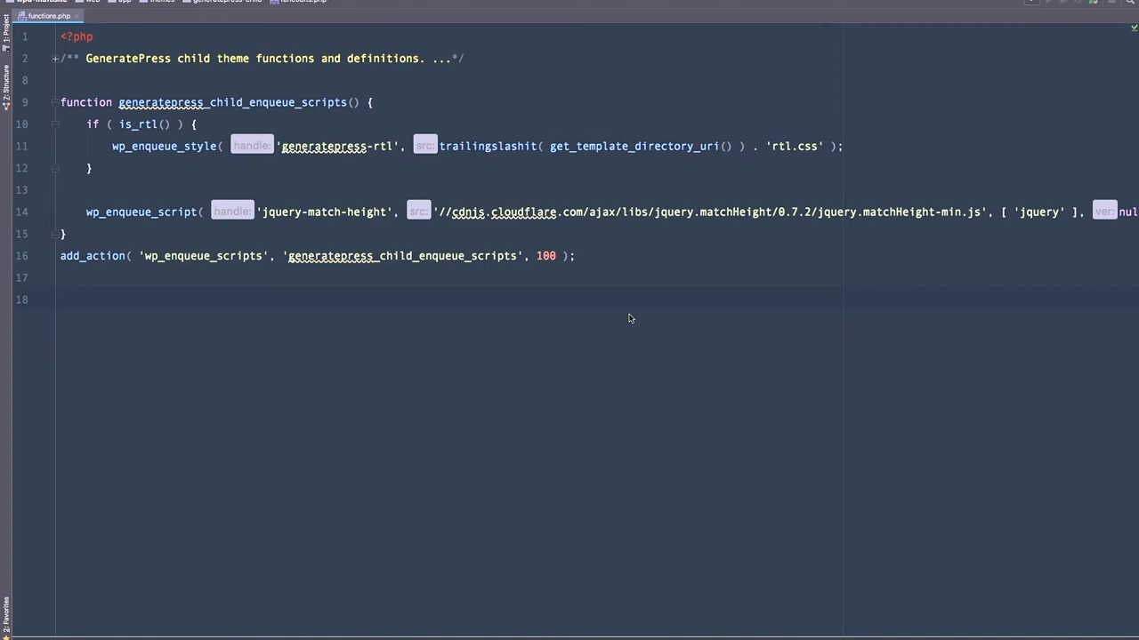
Add an add_filter callback taking $form and $slug that returns $form.
{"action": "left_click", "coordinate": [60, 299]}
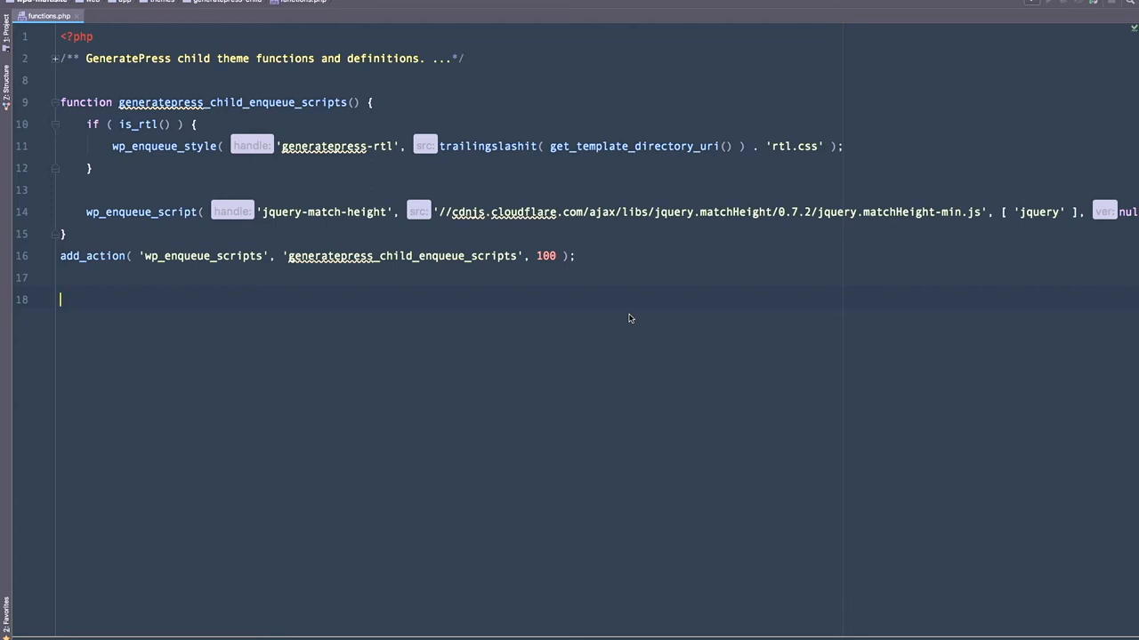
{"action": "type", "text": "ad"}
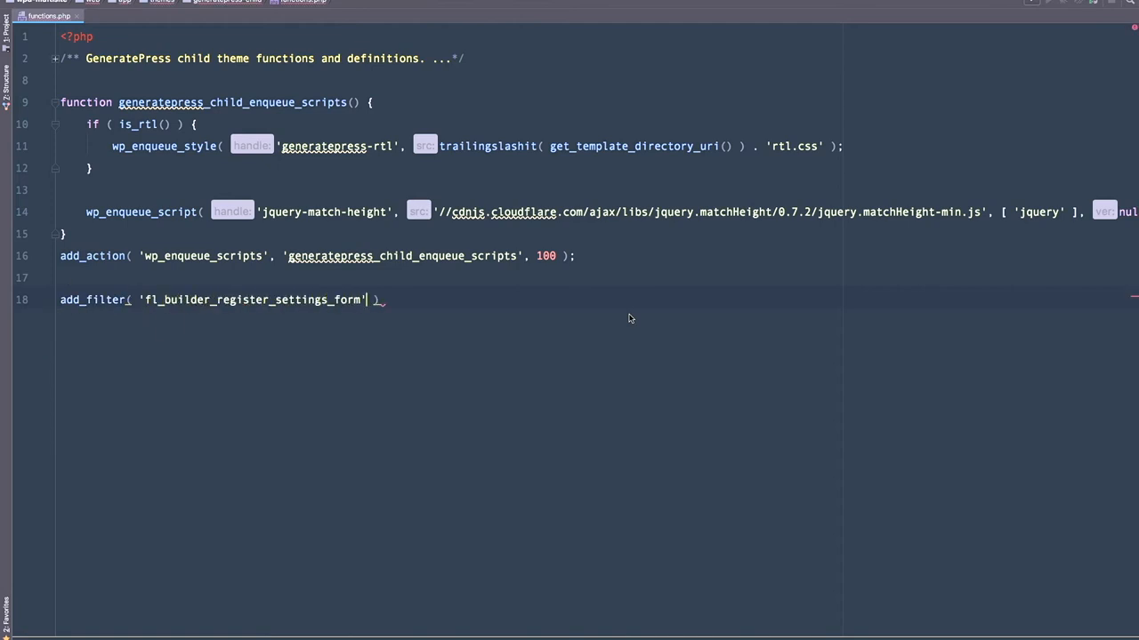
{"action": "type", "text": ", function( ) {"}
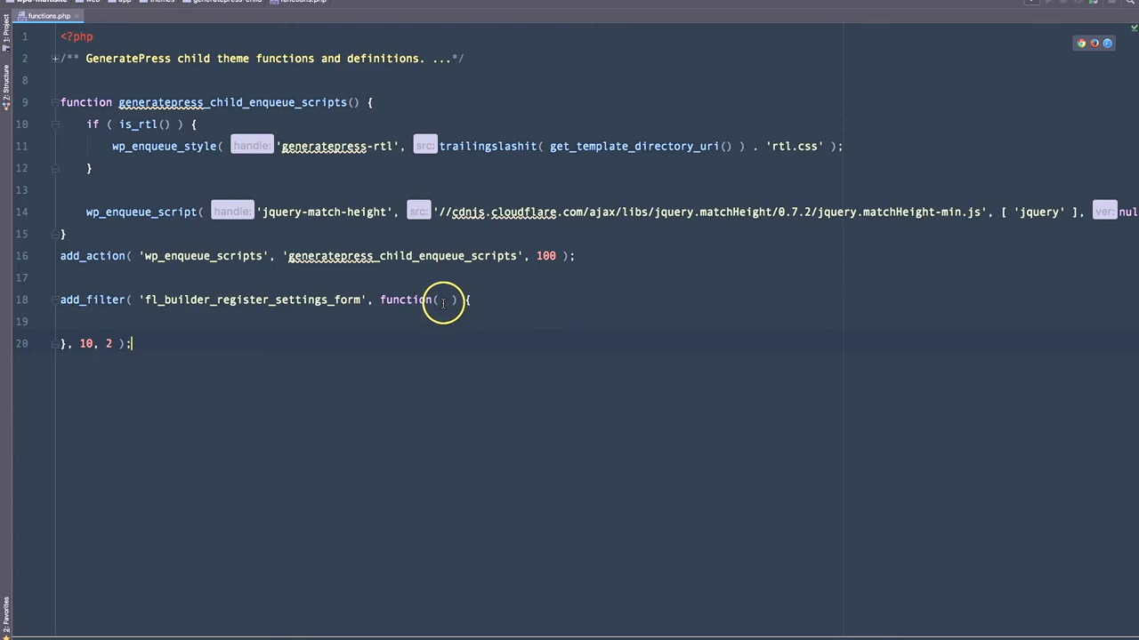
{"action": "type", "text": "$form, $"}
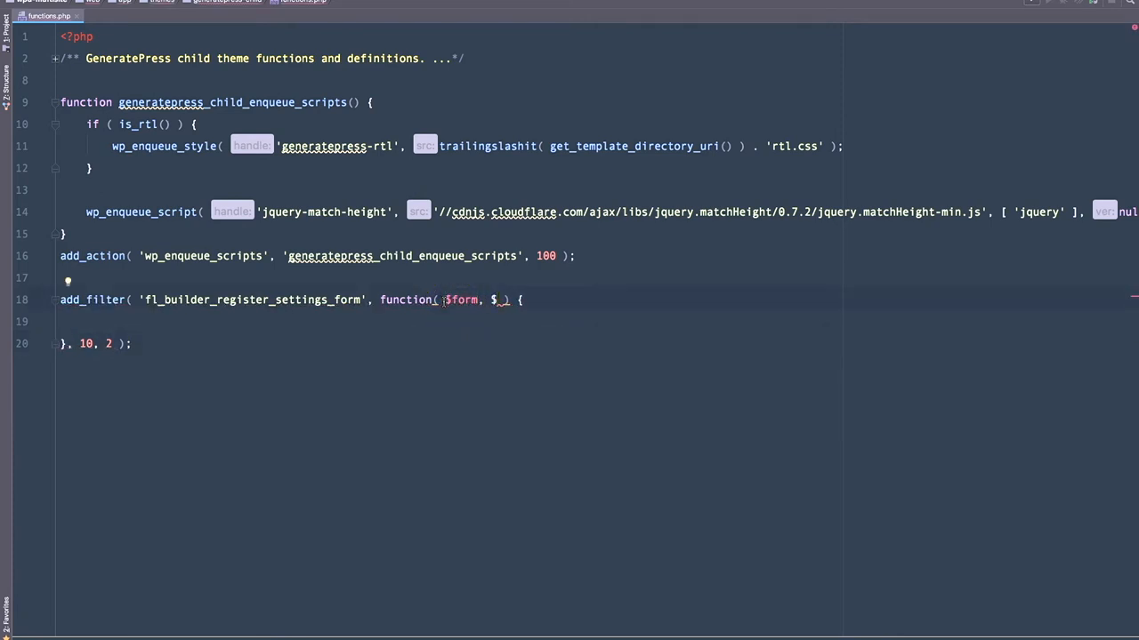
{"action": "type", "text": "slug"}
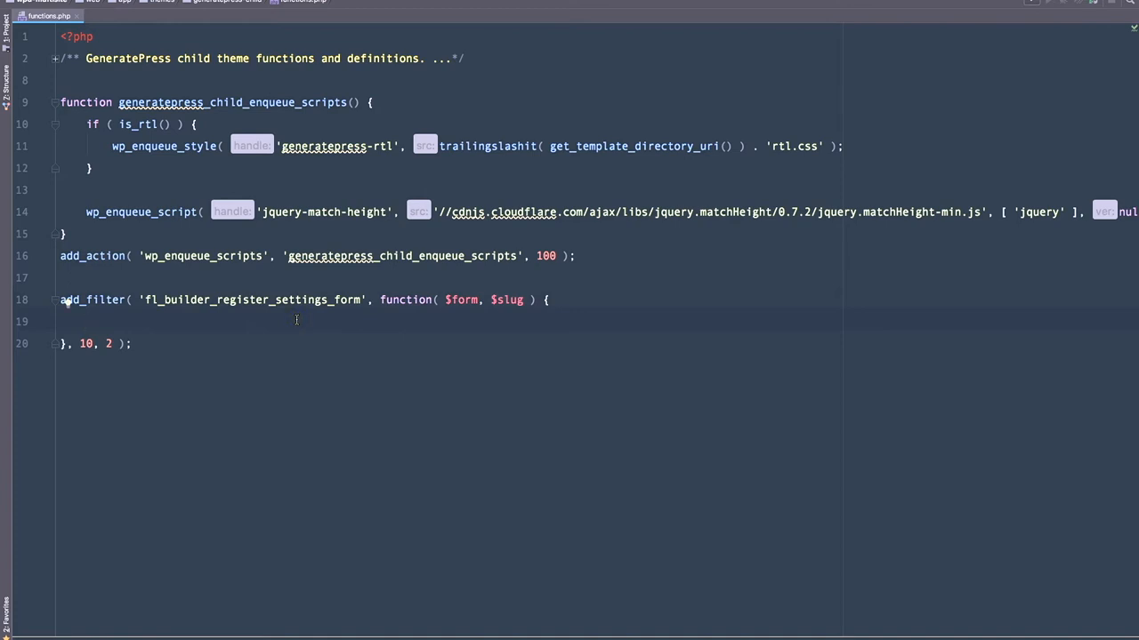
{"action": "type", "text": "return"}
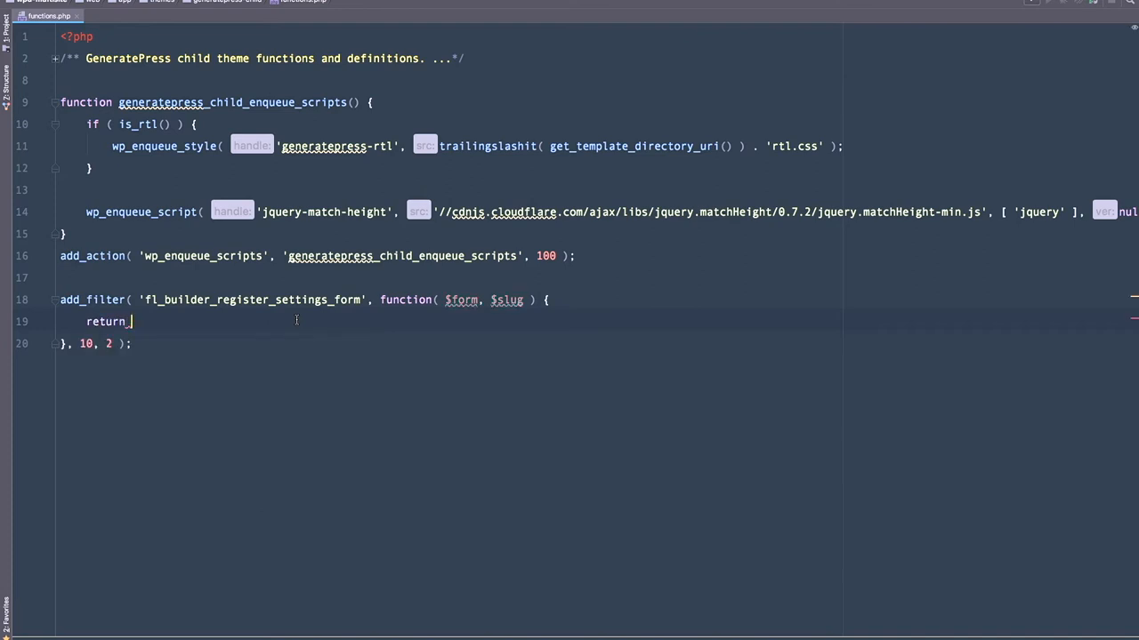
{"action": "type", "text": "$form;"}
{"action": "type", "text": "if ( '' "}
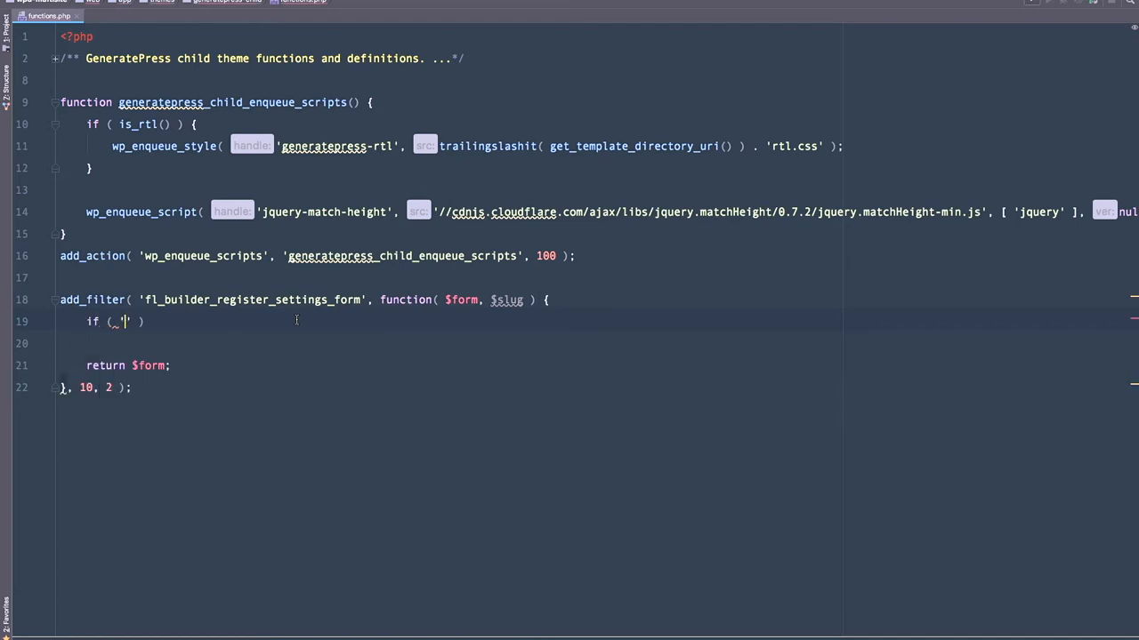
Start an if check comparing 'module_advanced' === $slug inside the callback.
{"action": "type", "text": "module_advanced"}
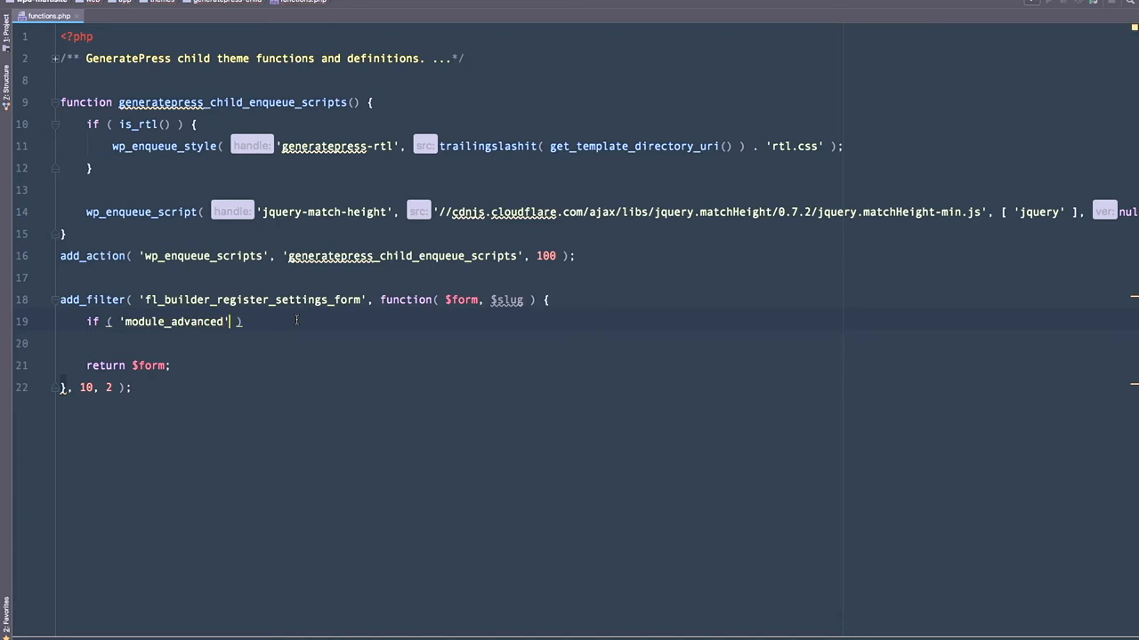
{"action": "type", "text": "=== $d"}
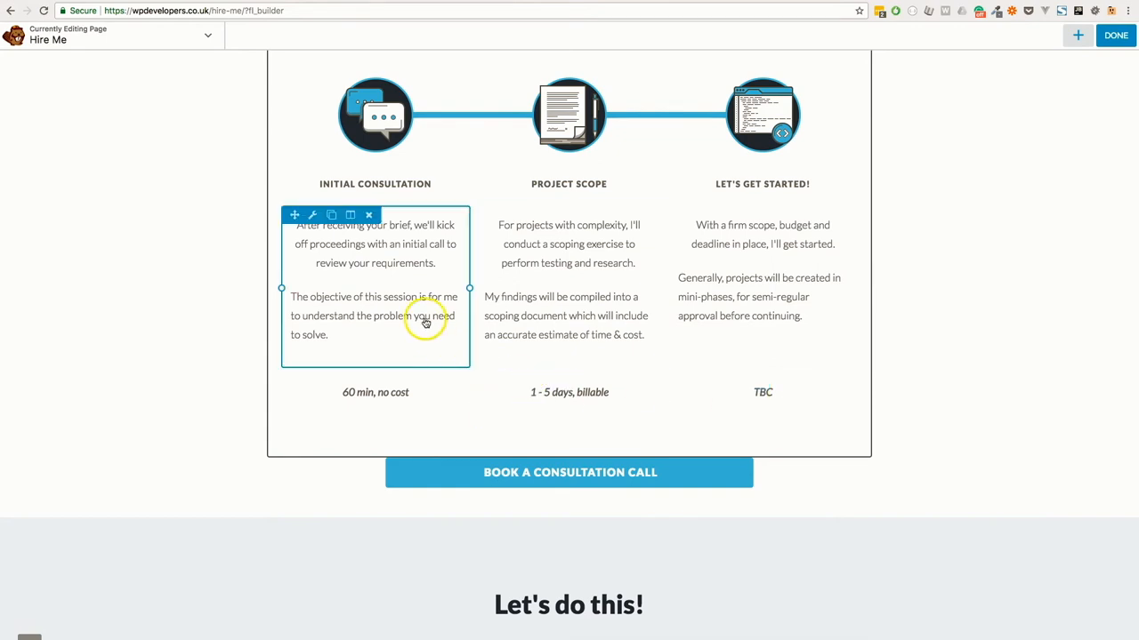
{"action": "mouse_move", "coordinate": [417, 268]}
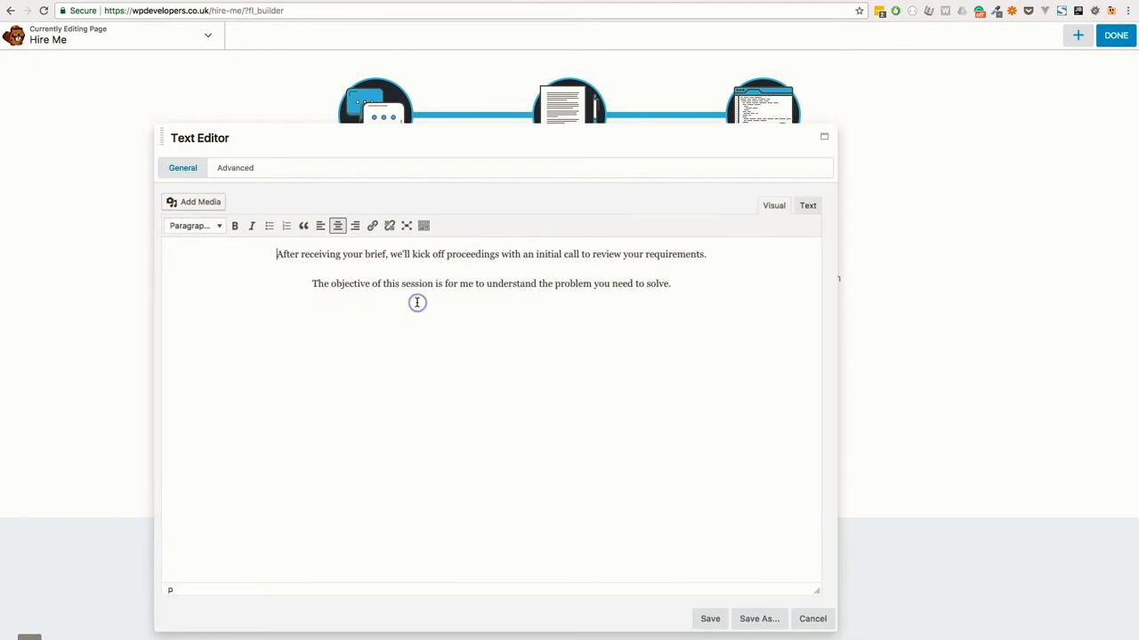
Show the text module's Advanced settings scrolled to the Match height group field reading how-it-looks.
{"action": "left_click", "coordinate": [235, 167]}
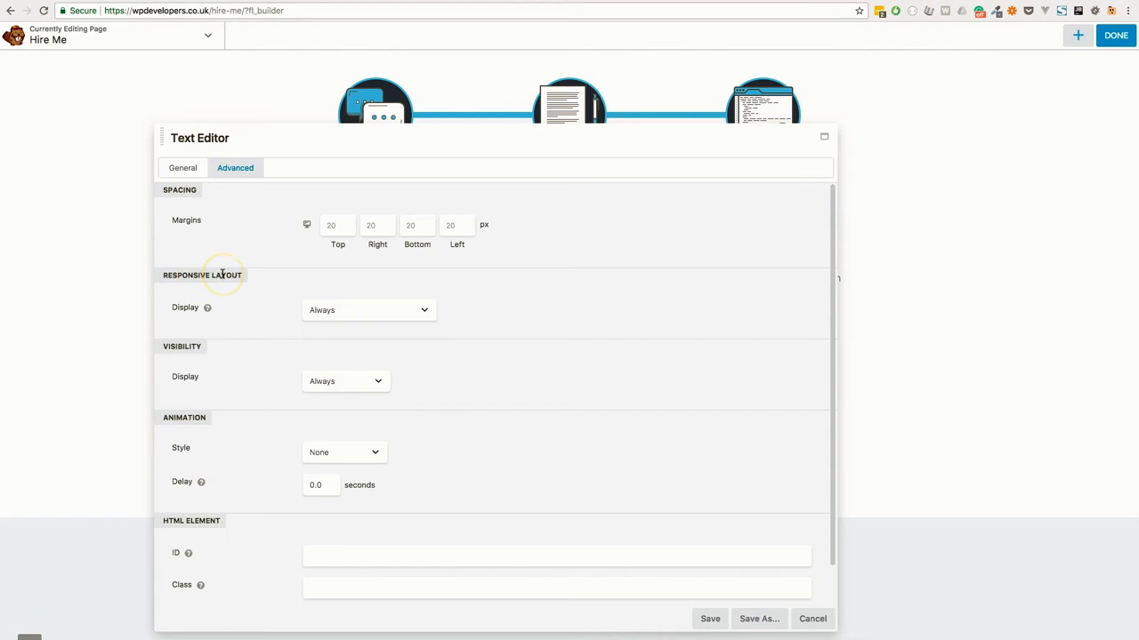
{"action": "mouse_move", "coordinate": [161, 201]}
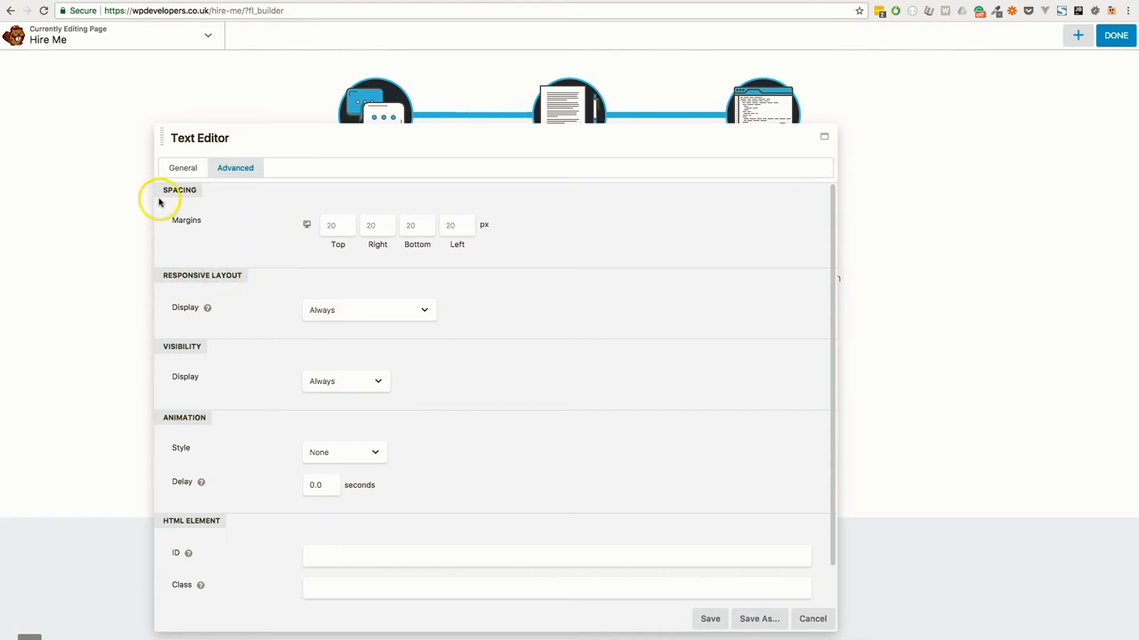
{"action": "mouse_move", "coordinate": [210, 359]}
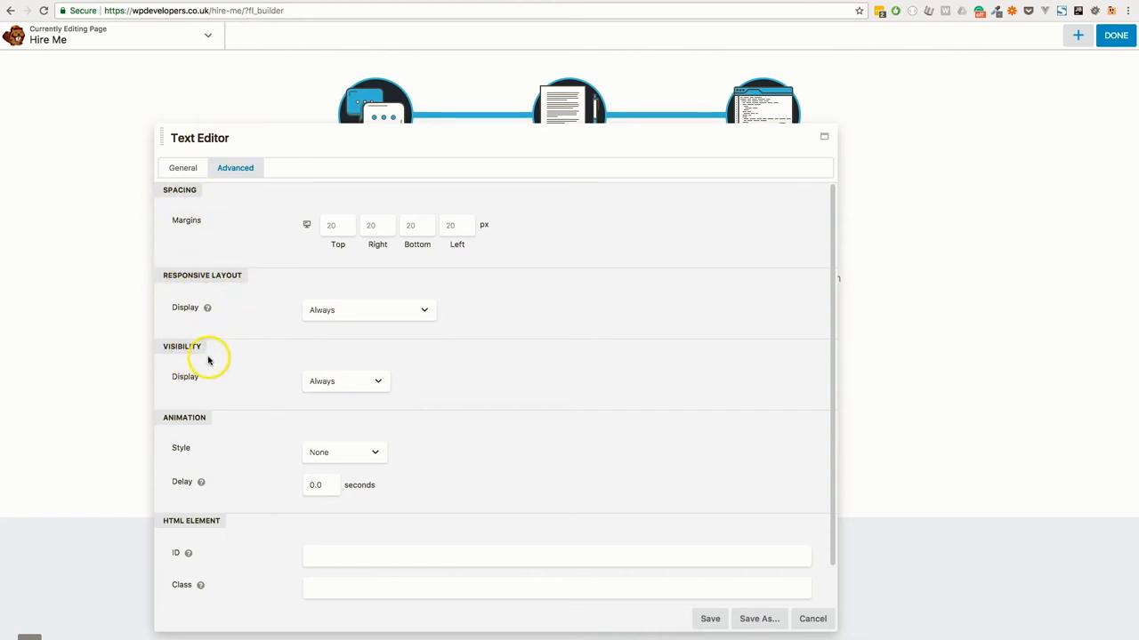
{"action": "scroll", "scroll_direction": "down", "scroll_amount": 3}
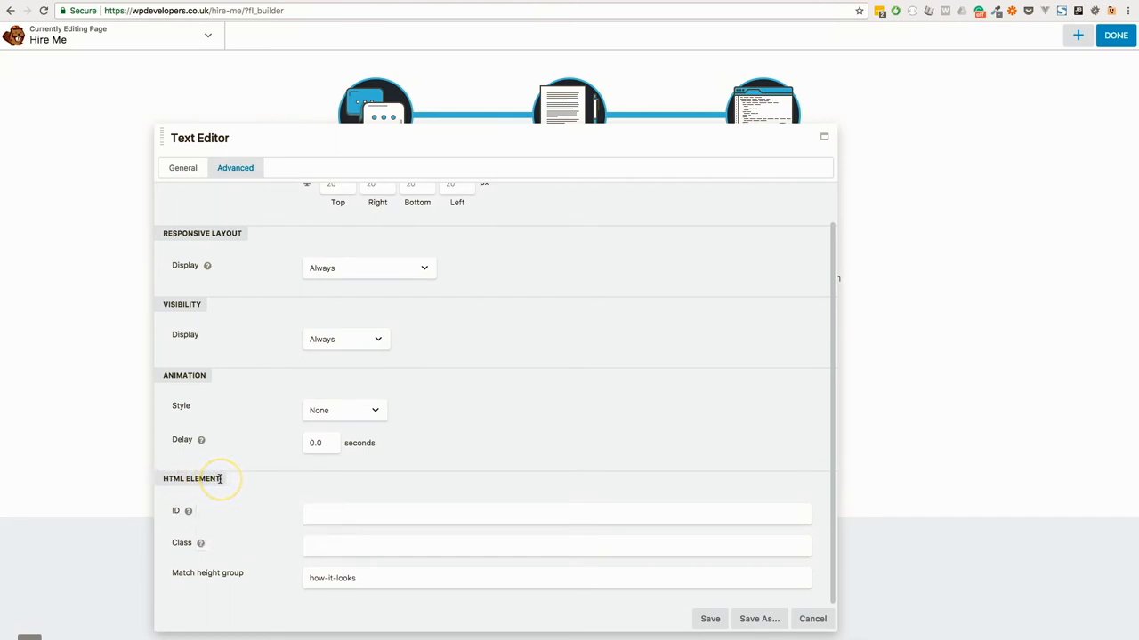
{"action": "mouse_move", "coordinate": [177, 478]}
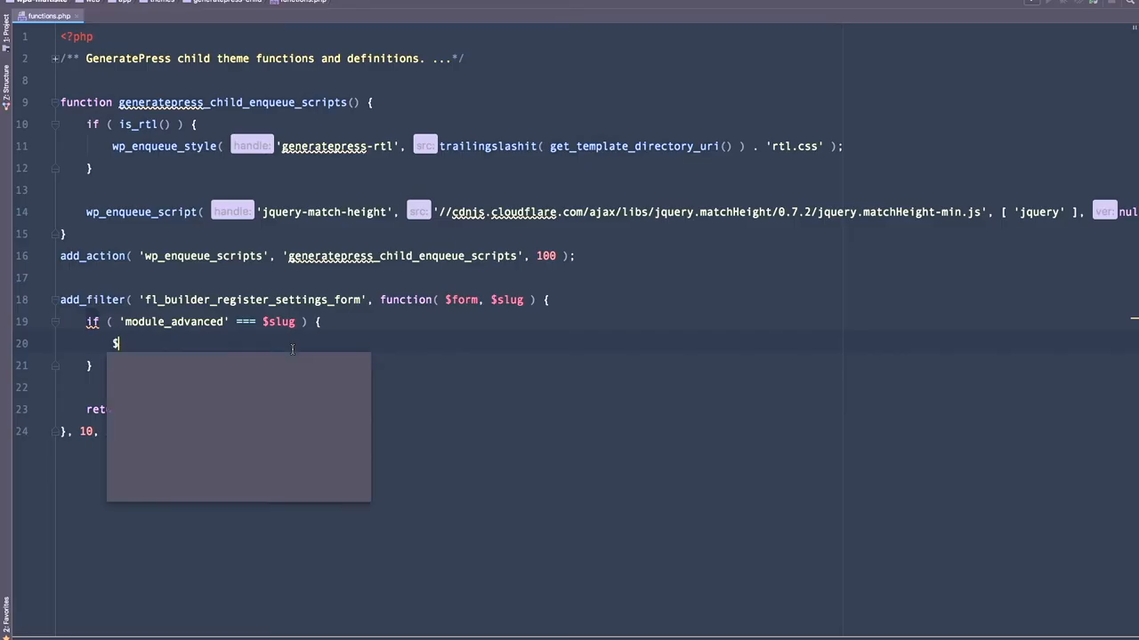
Assign $form['section']['css_selectors']['fields']['match_height_group'] to a new array.
{"action": "type", "text": "form[]"}
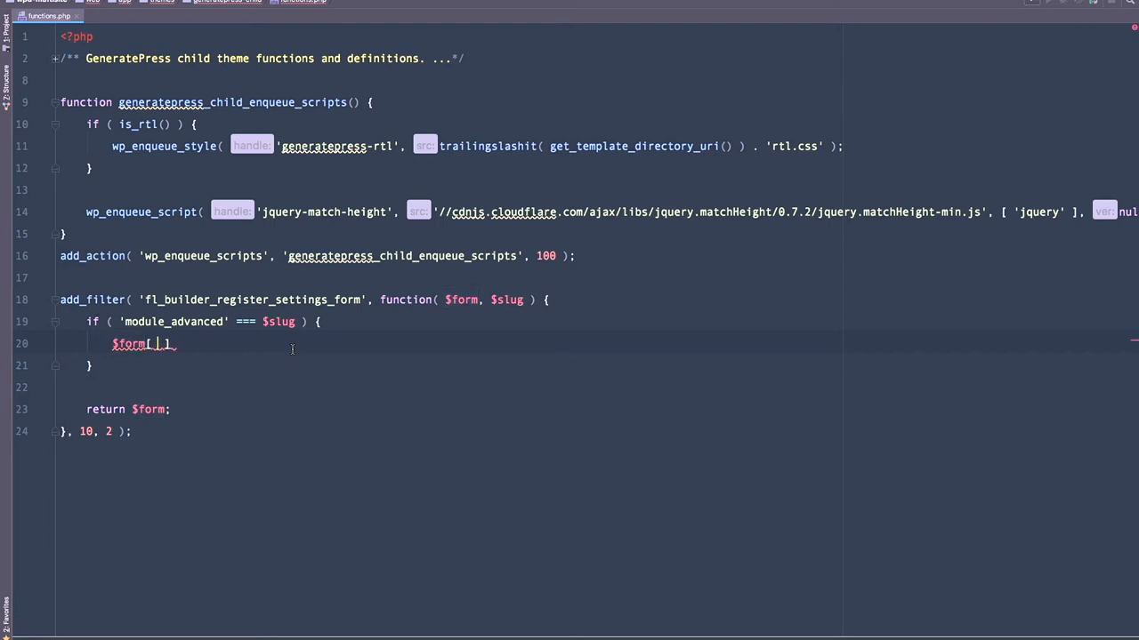
{"action": "type", "text": "'"}
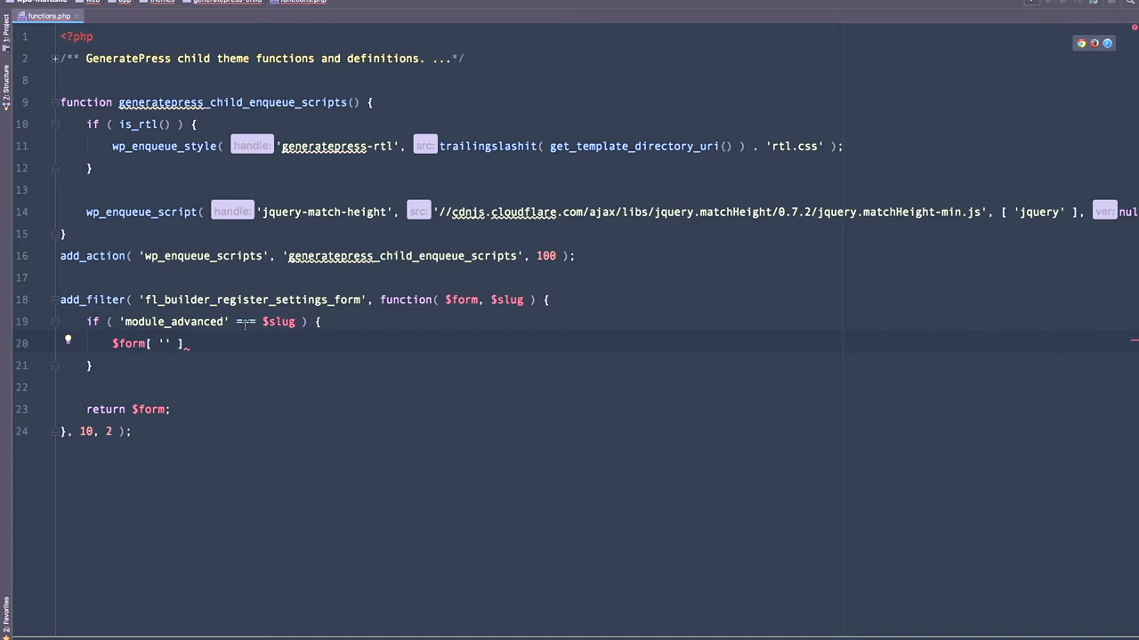
{"action": "type", "text": "section"}
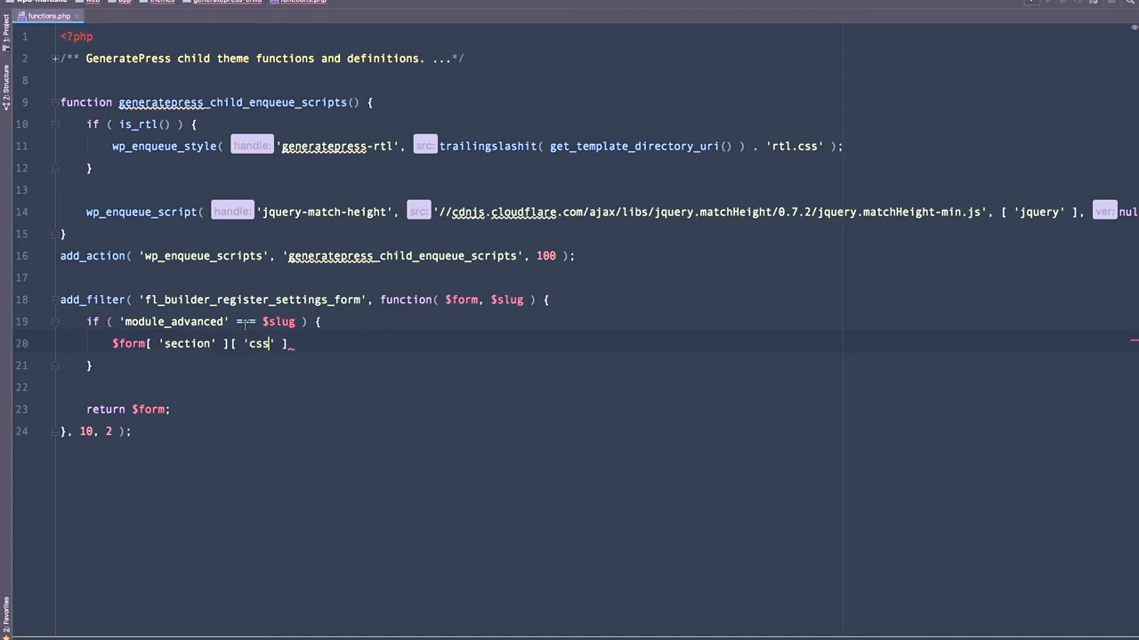
{"action": "type", "text": "_seled"}
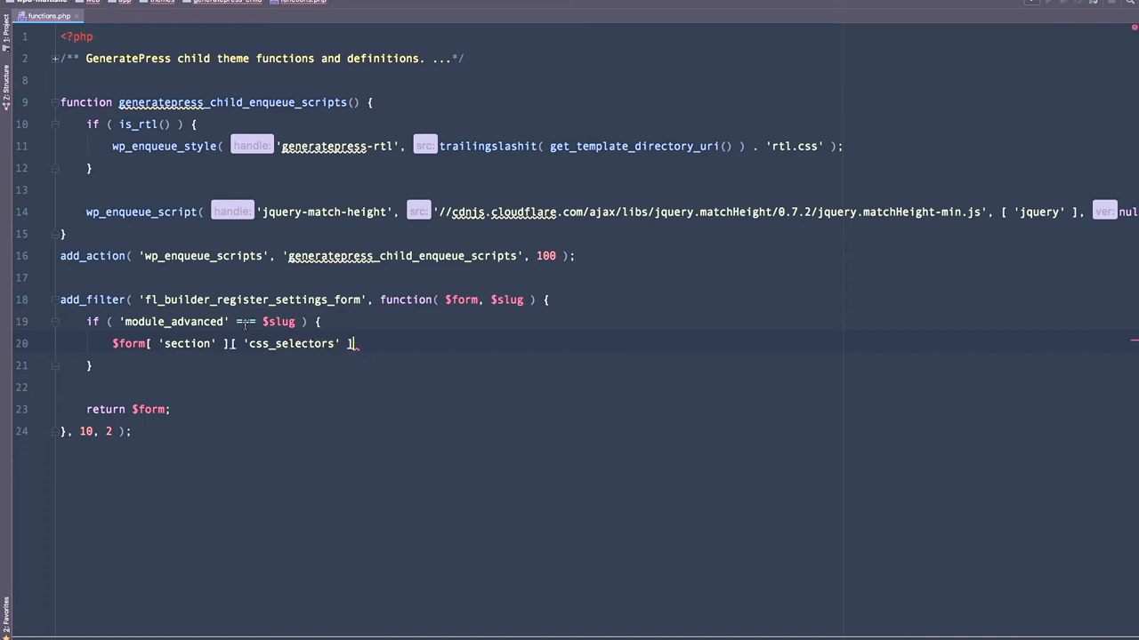
{"action": "type", "text": "[]"}
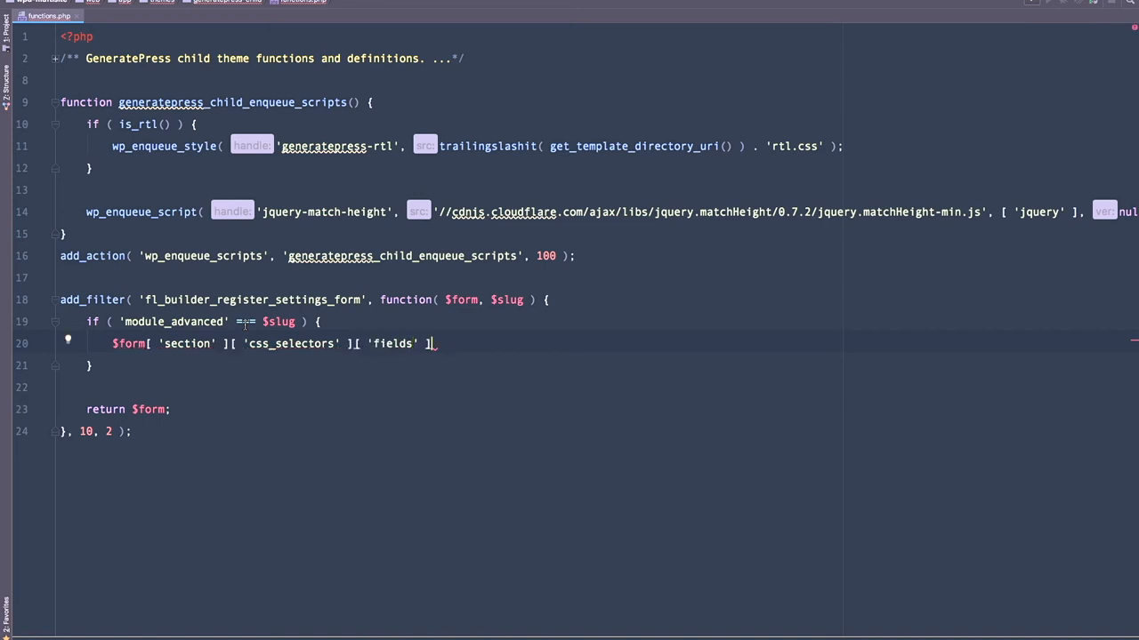
{"action": "type", "text": "[ ]"}
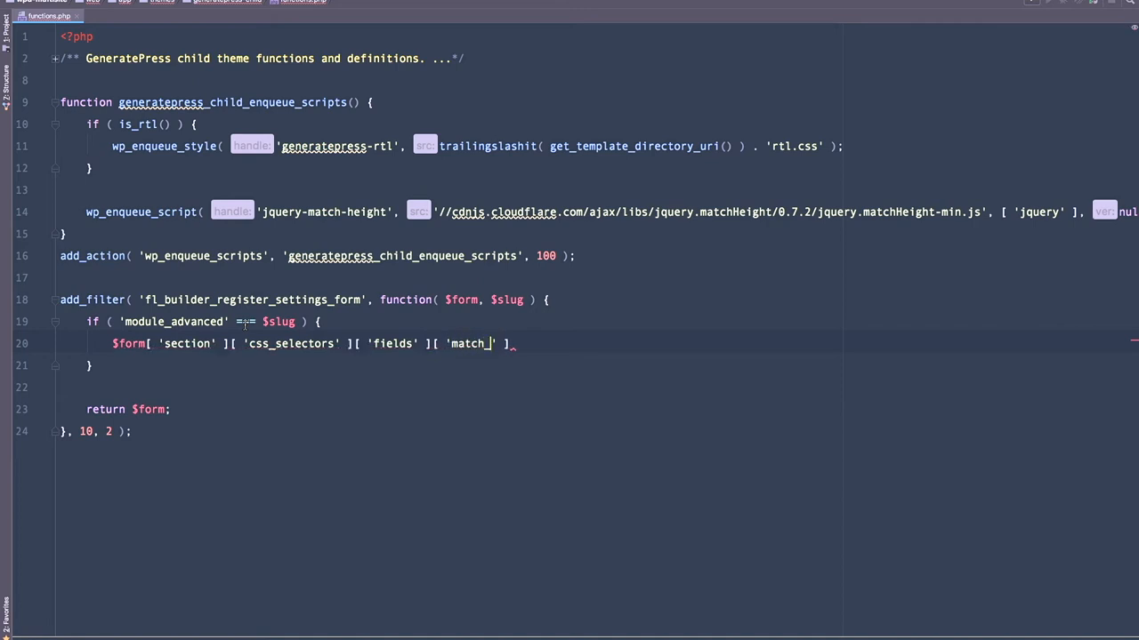
{"action": "type", "text": "height_group"}
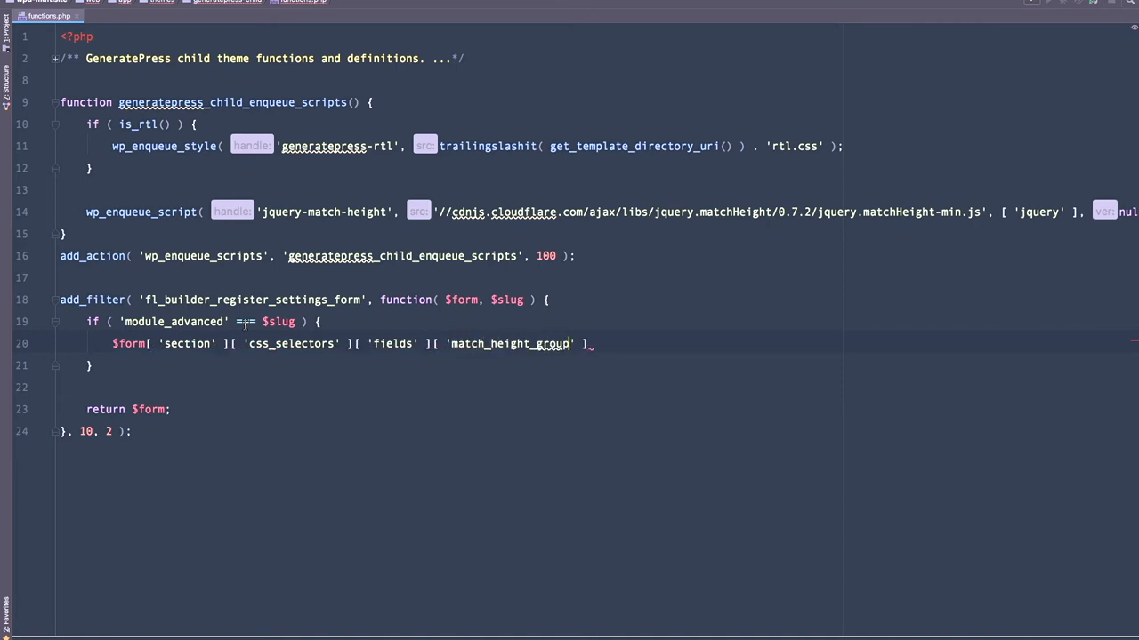
{"action": "type", "text": "= []"}
{"action": "type", "text": "'"}
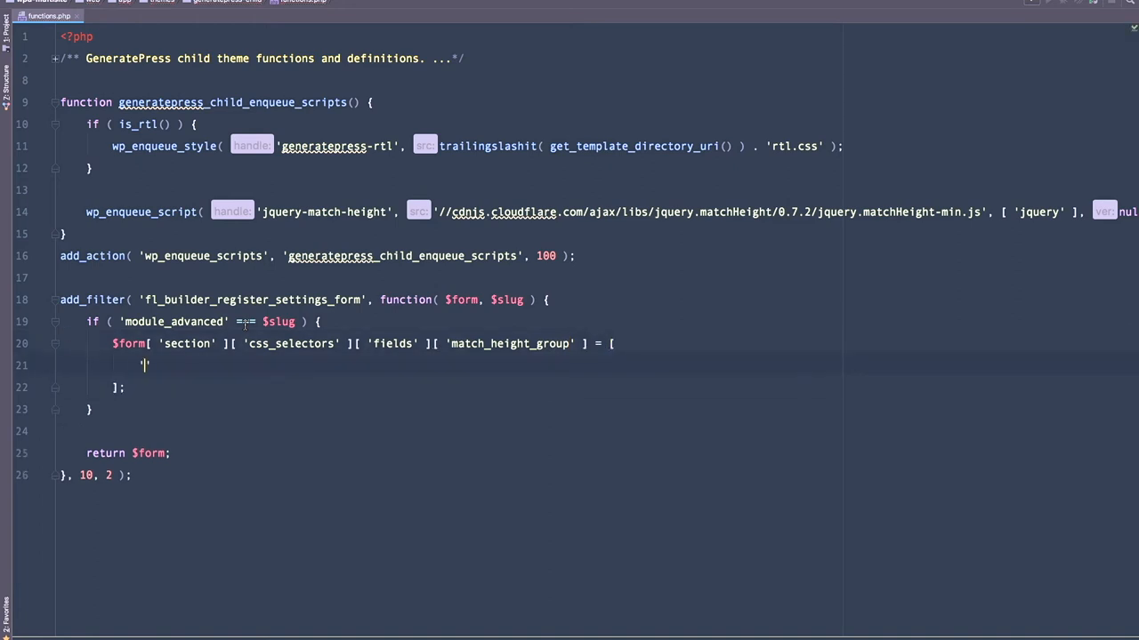
Give the field type 'text' and label 'Match height group'.
{"action": "type", "text": "type"}
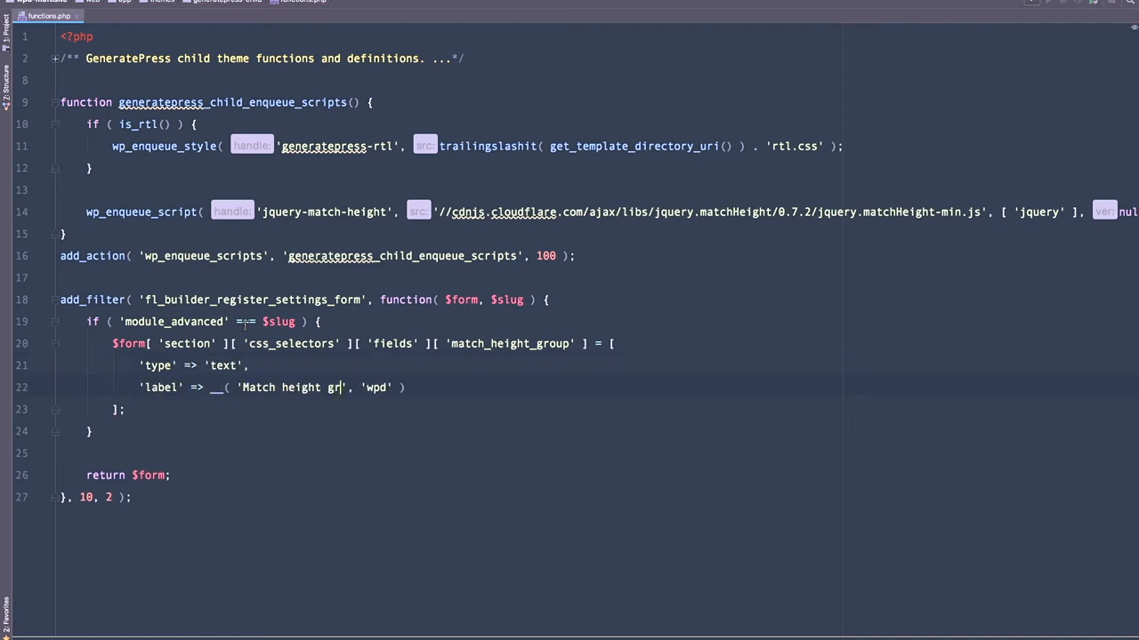
{"action": "type", "text": "oup"}
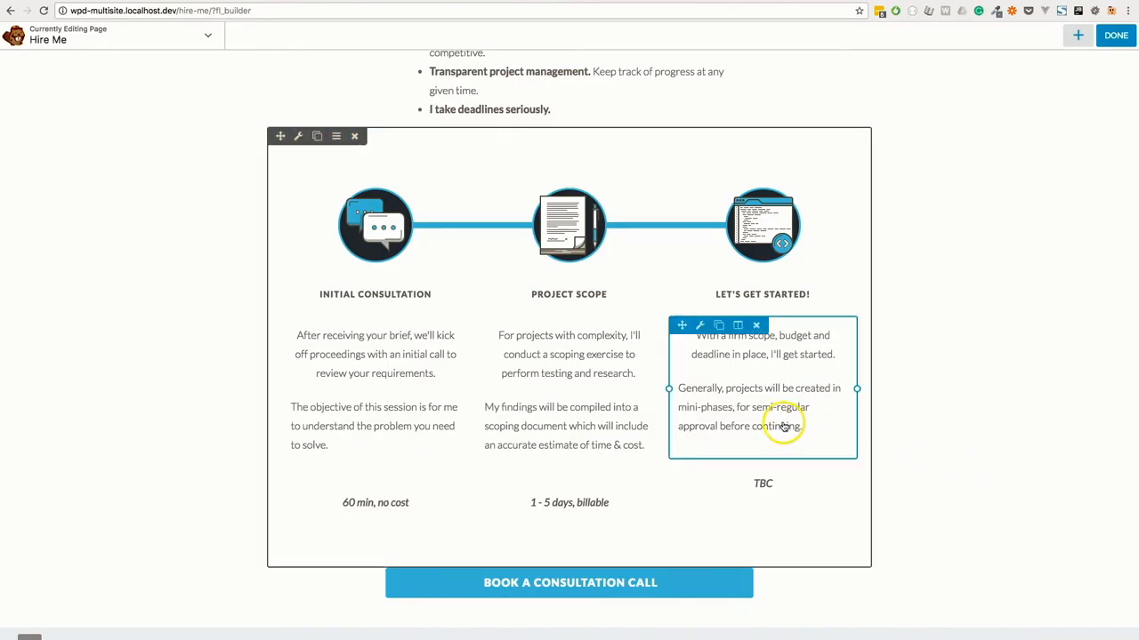
Open the Text Editor settings of the Let's Get Started text module.
{"action": "left_click", "coordinate": [701, 324]}
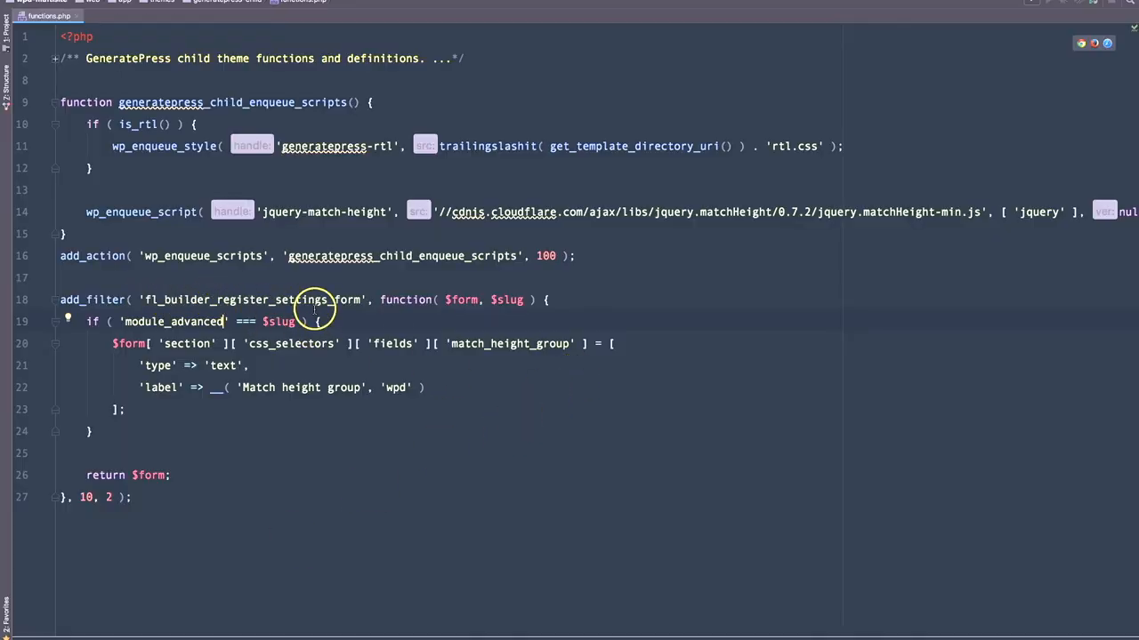
{"action": "mouse_move", "coordinate": [425, 309]}
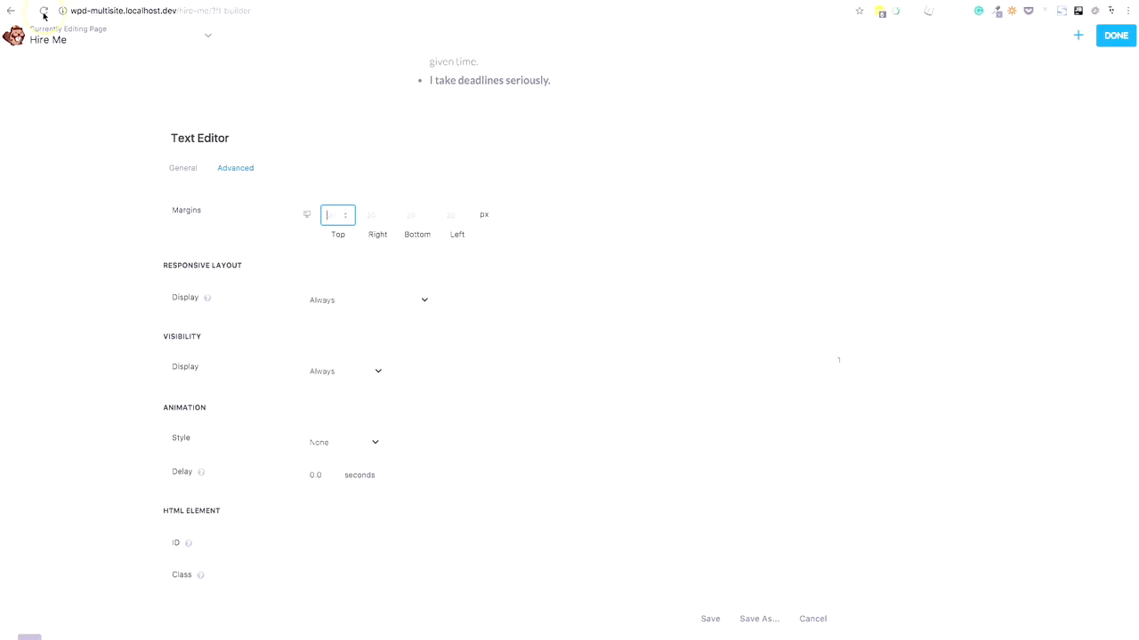
{"action": "left_click", "coordinate": [181, 168]}
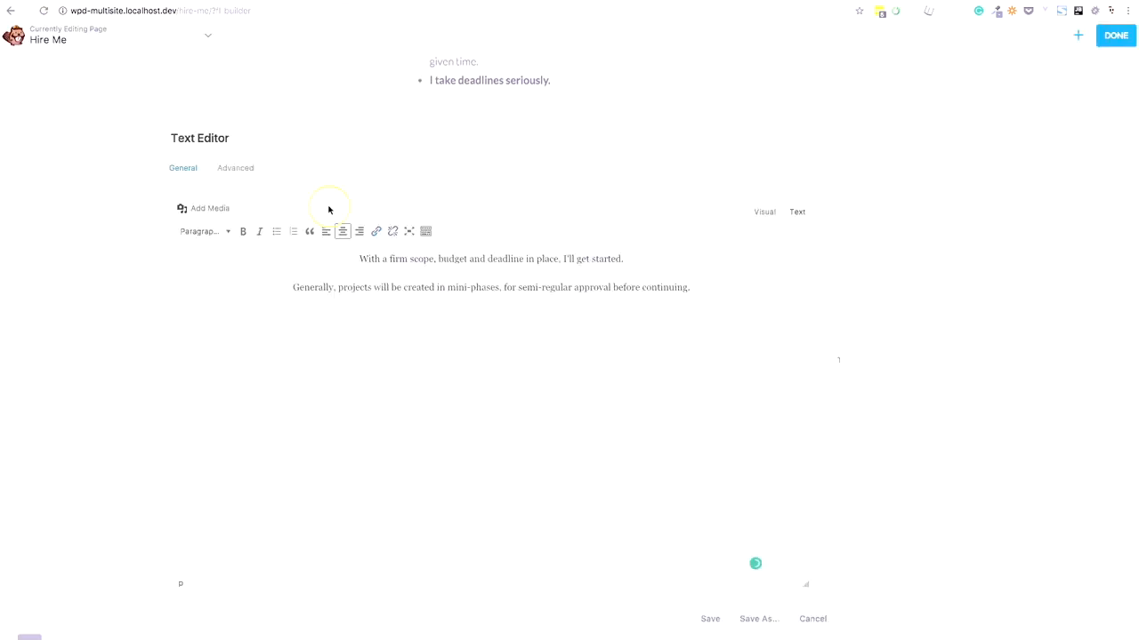
{"action": "left_click", "coordinate": [235, 167]}
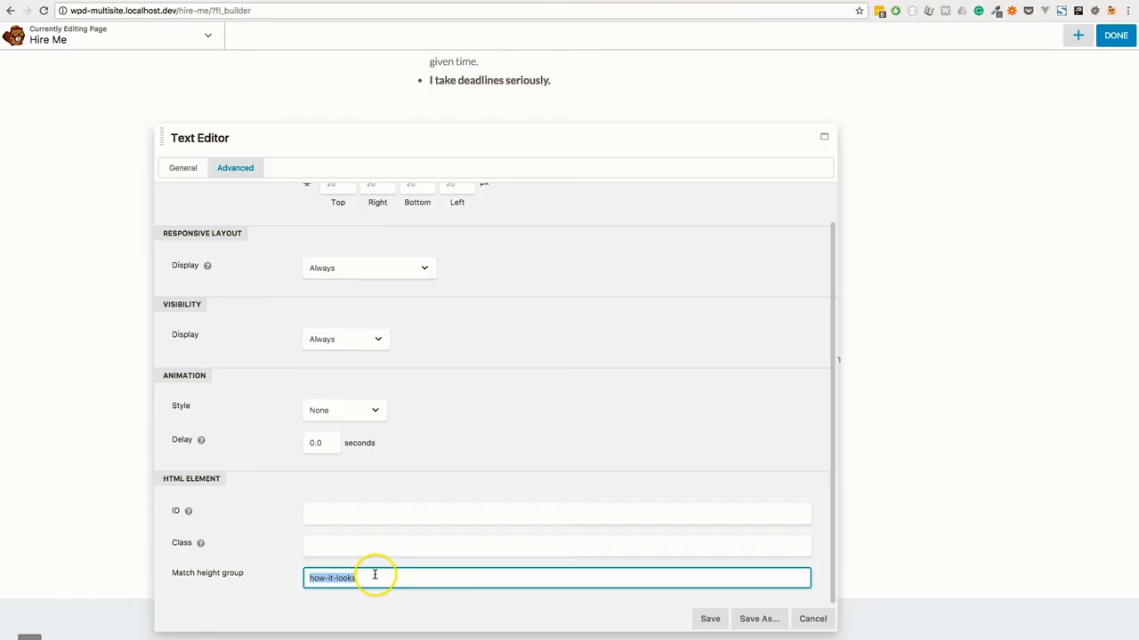
{"action": "mouse_move", "coordinate": [359, 578]}
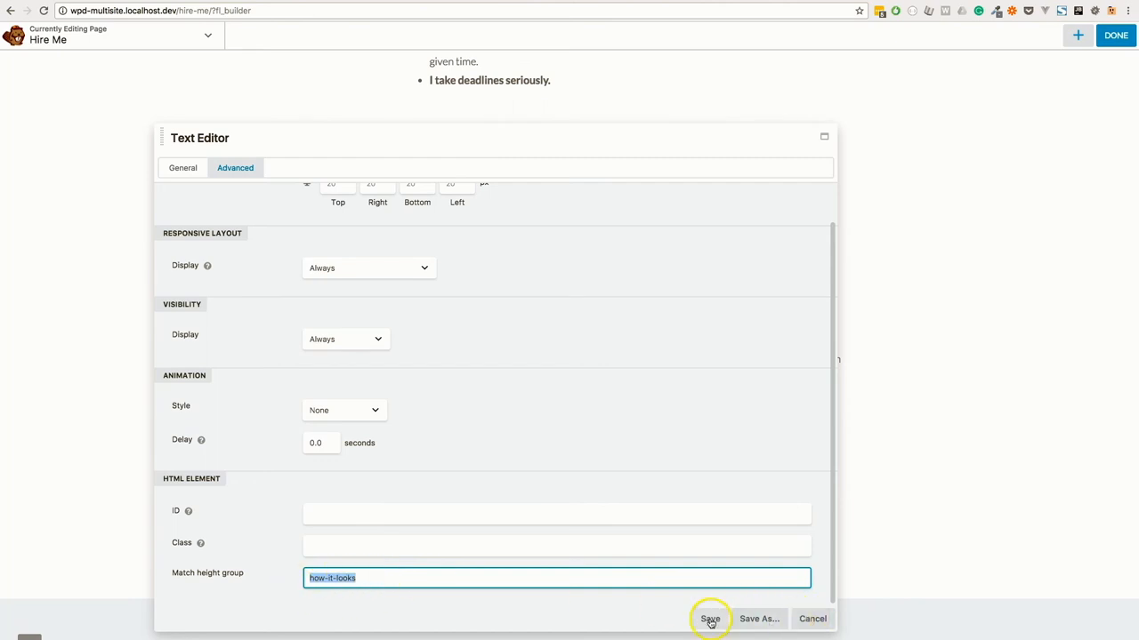
{"action": "left_click", "coordinate": [710, 619]}
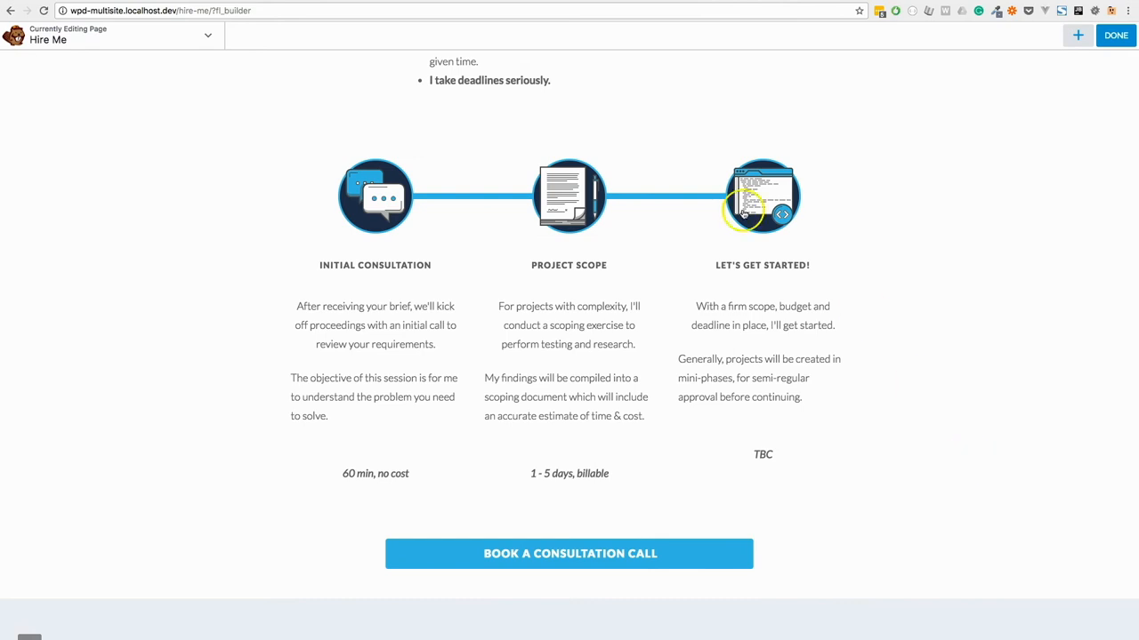
{"action": "left_click", "coordinate": [156, 10]}
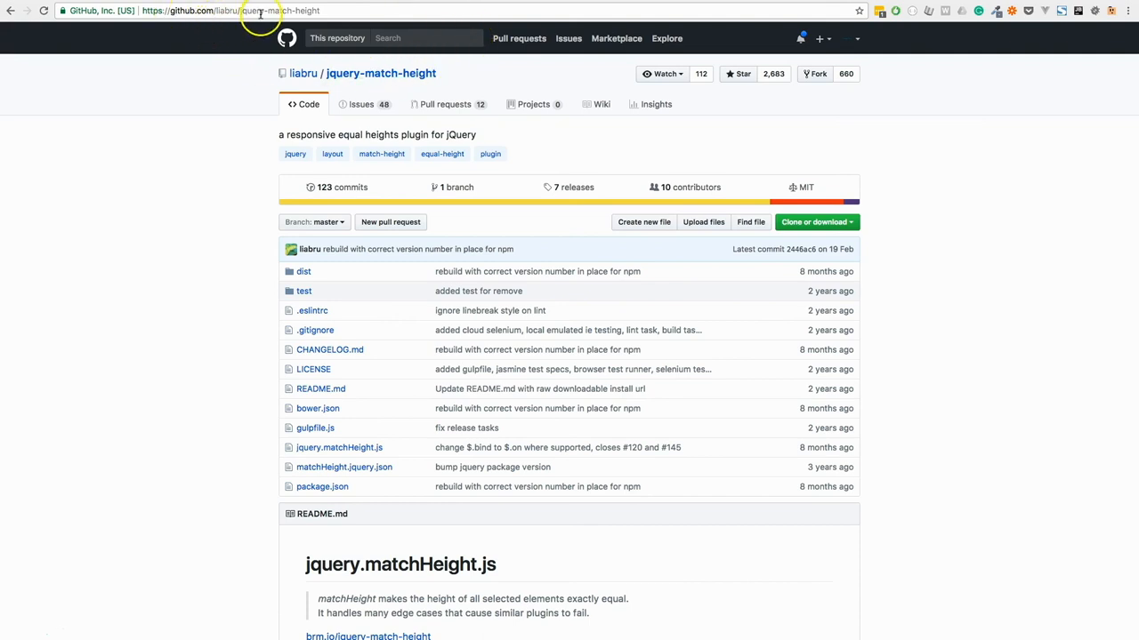
Scroll the jquery-match-height README down to the Data API section on data-mh group names.
{"action": "scroll", "scroll_direction": "down", "scroll_amount": 3}
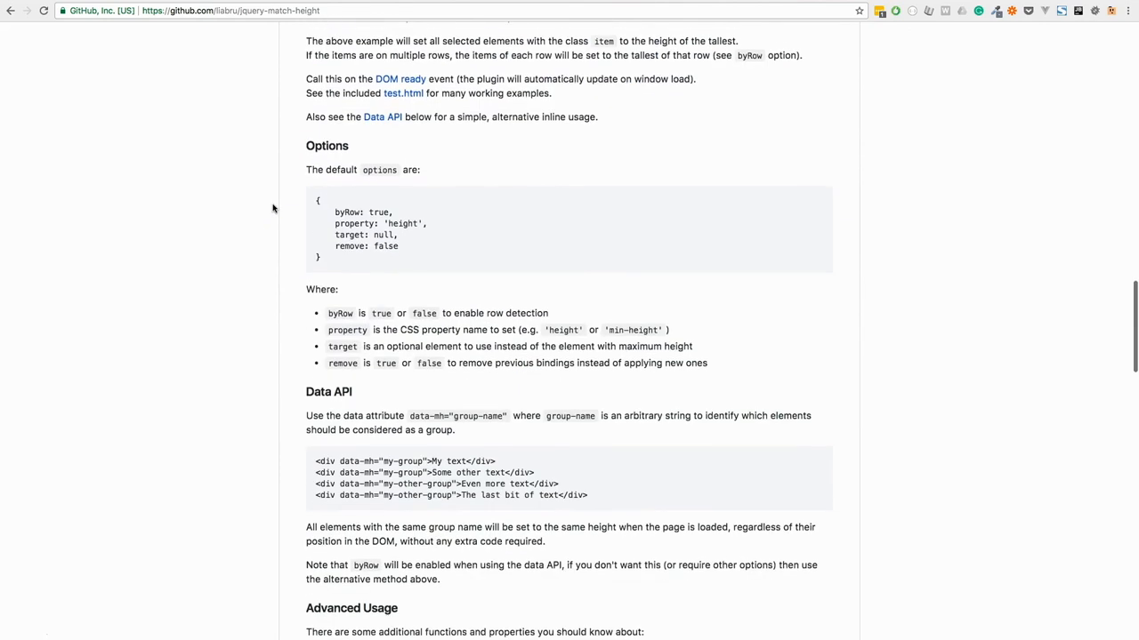
{"action": "scroll", "scroll_direction": "down", "scroll_amount": 3}
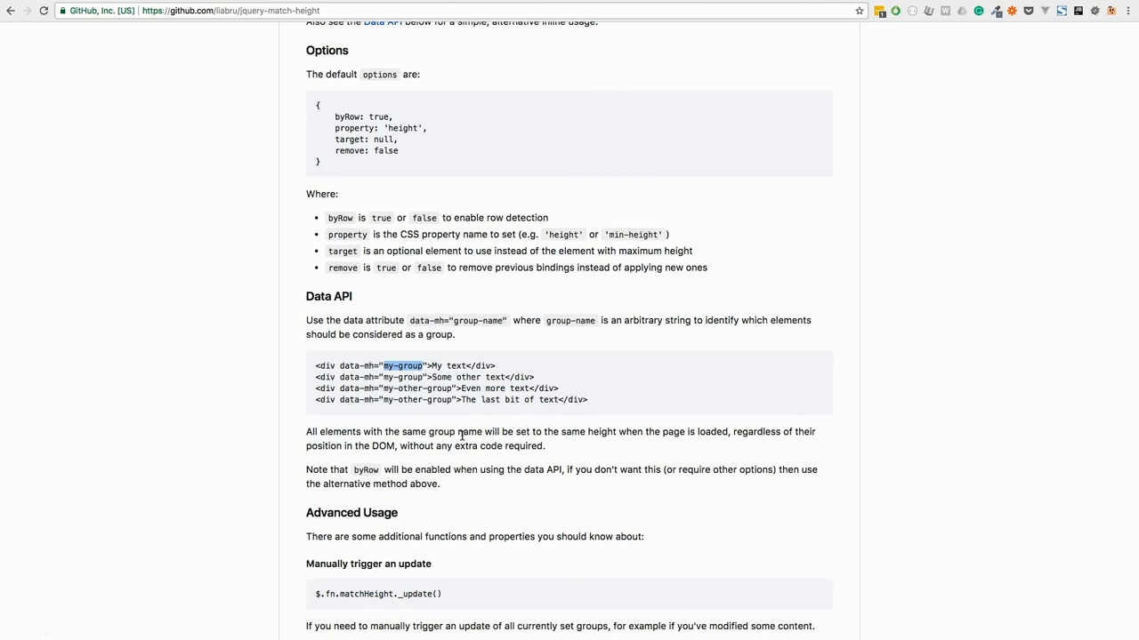
{"action": "mouse_move", "coordinate": [473, 428]}
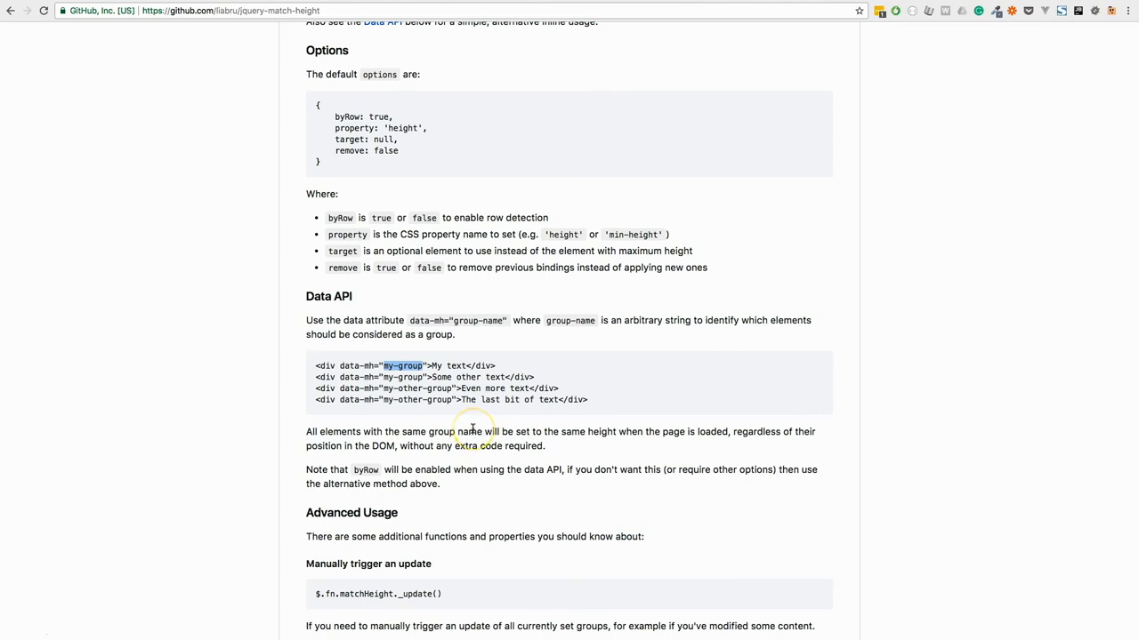
{"action": "mouse_move", "coordinate": [473, 432]}
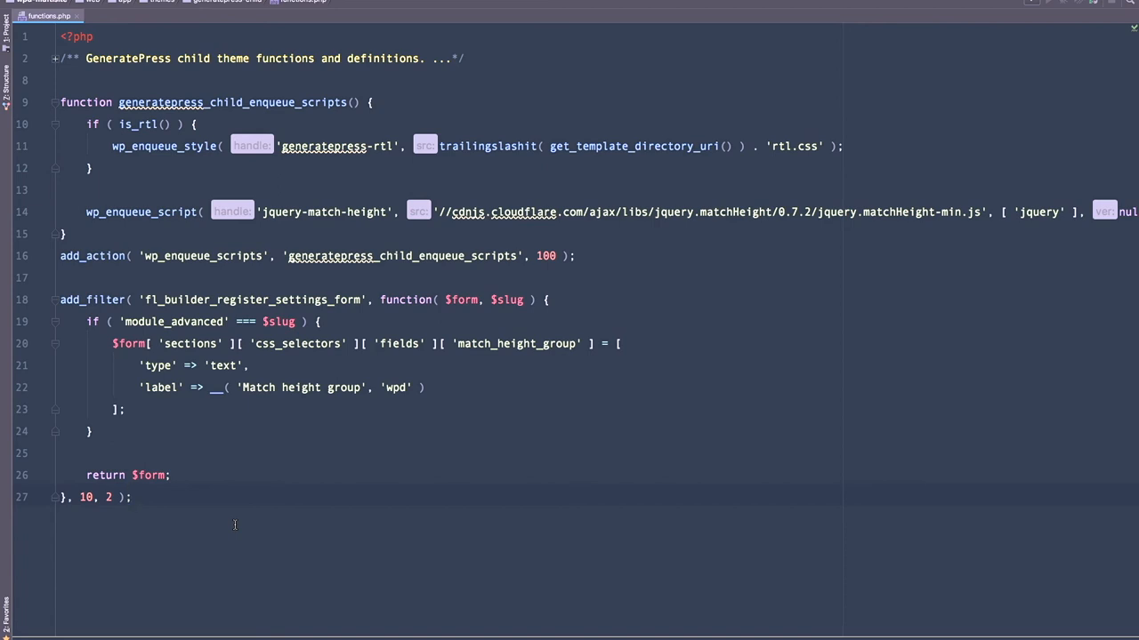
Add an add_filter('fl_builder_module_attributes') call with a callback taking $attrs and $module.
{"action": "left_click", "coordinate": [128, 498]}
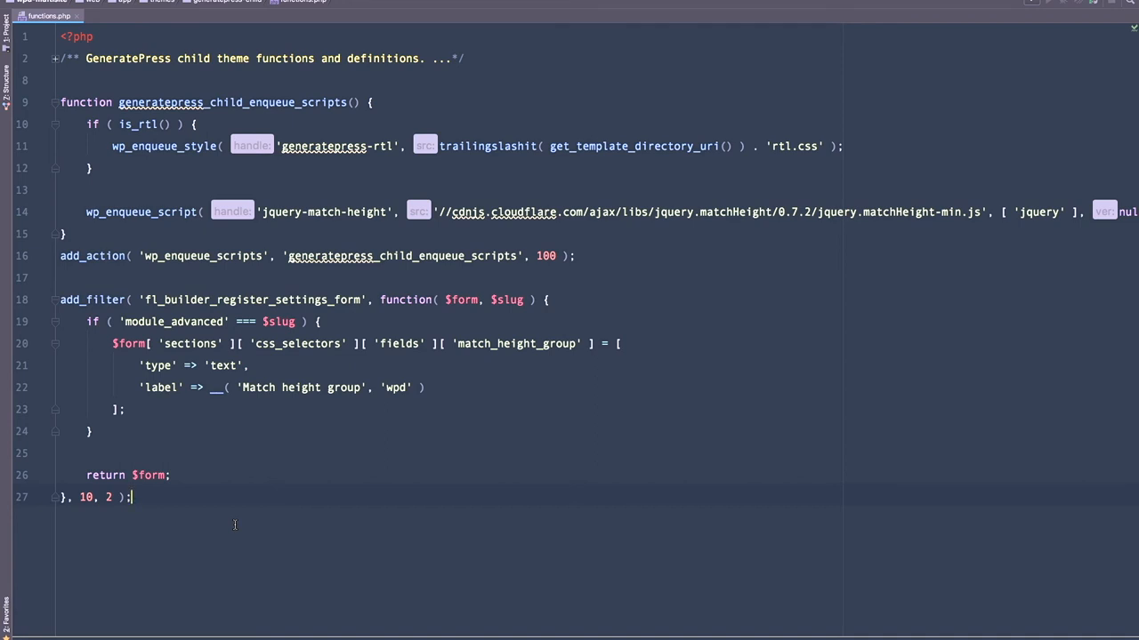
{"action": "type", "text": "add_filter( 'fl_builder_module_attributes' )"}
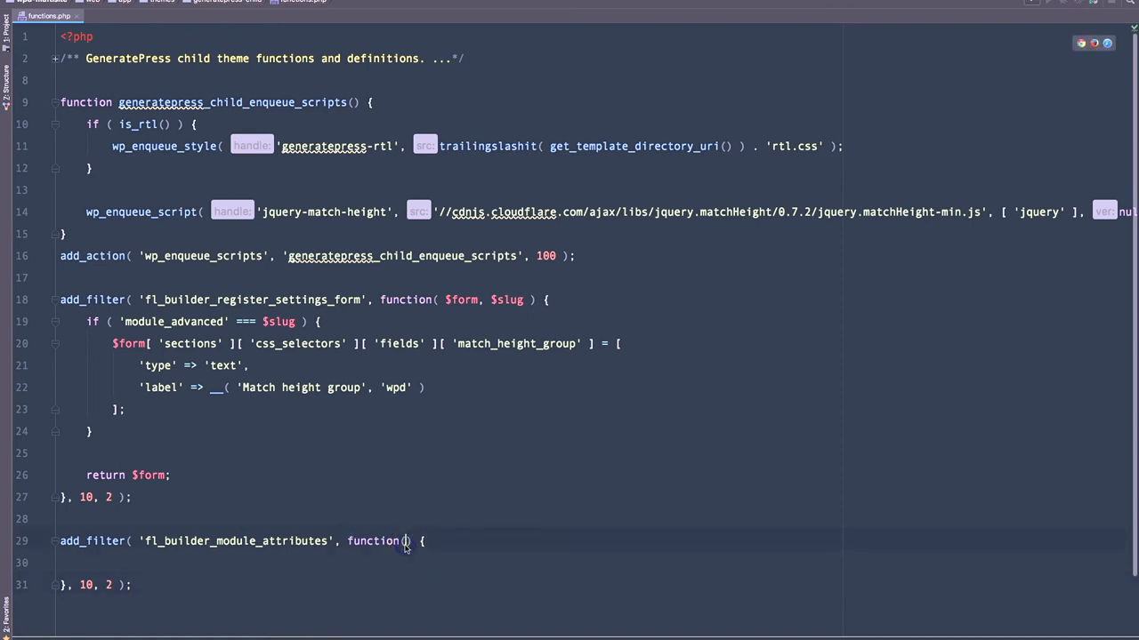
{"action": "type", "text": "$attrs"}
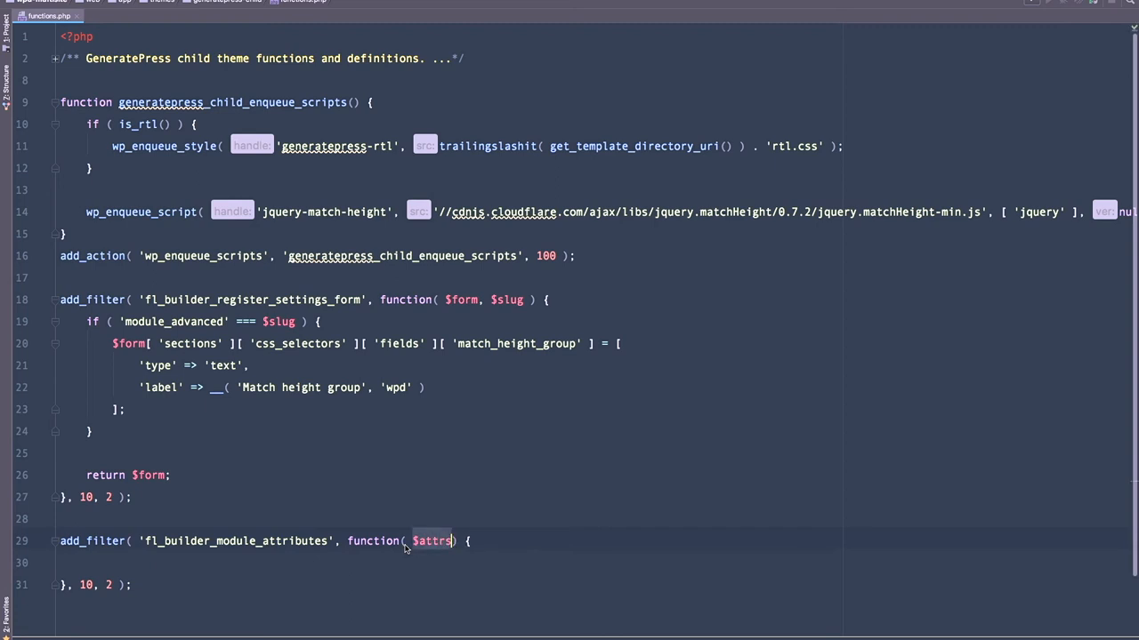
{"action": "type", "text": ","}
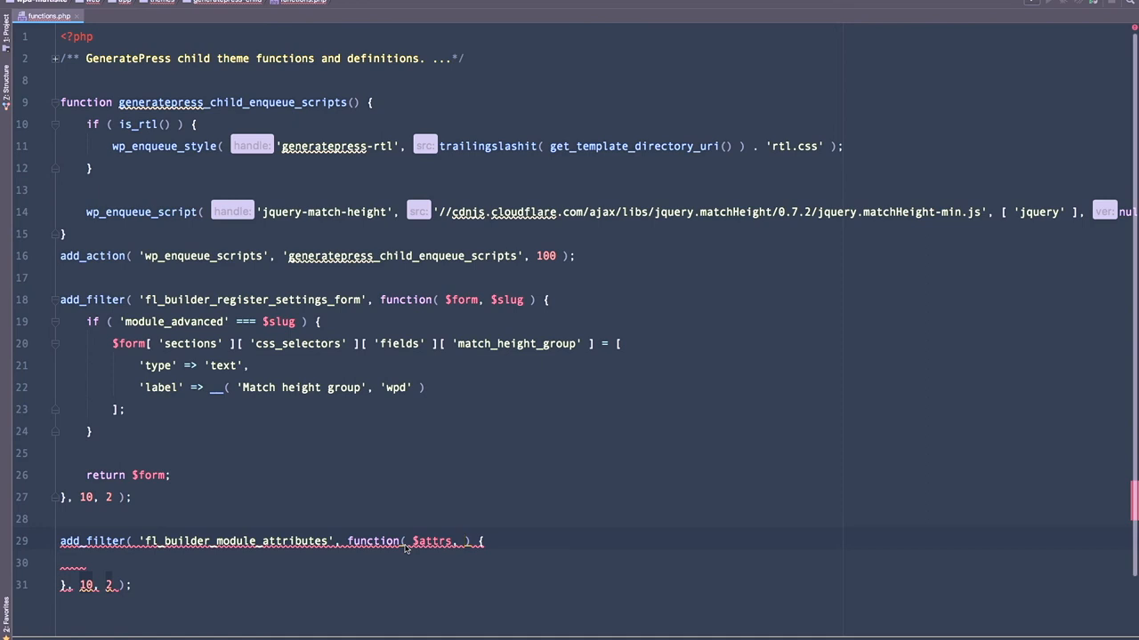
{"action": "left_click", "coordinate": [463, 541]}
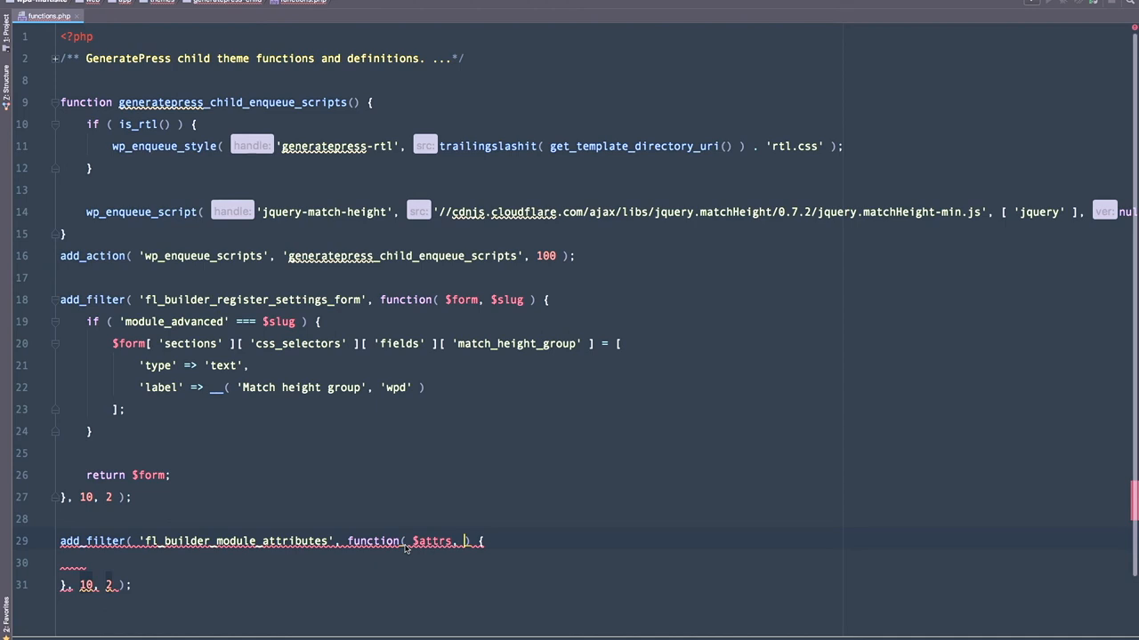
{"action": "type", "text": "$module"}
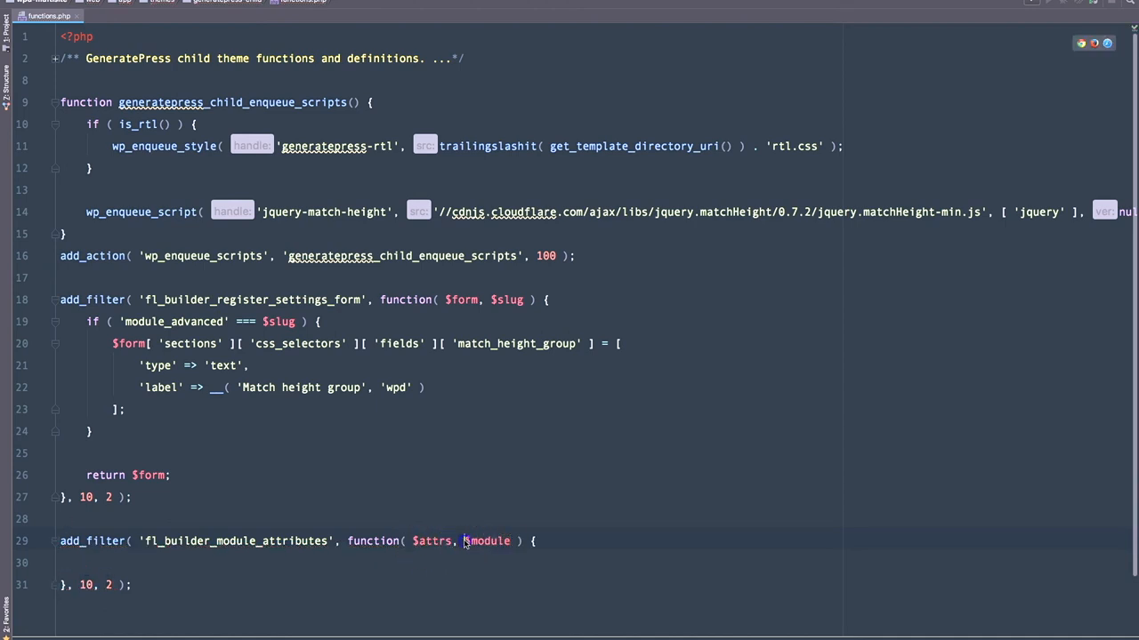
{"action": "double_click", "coordinate": [488, 541]}
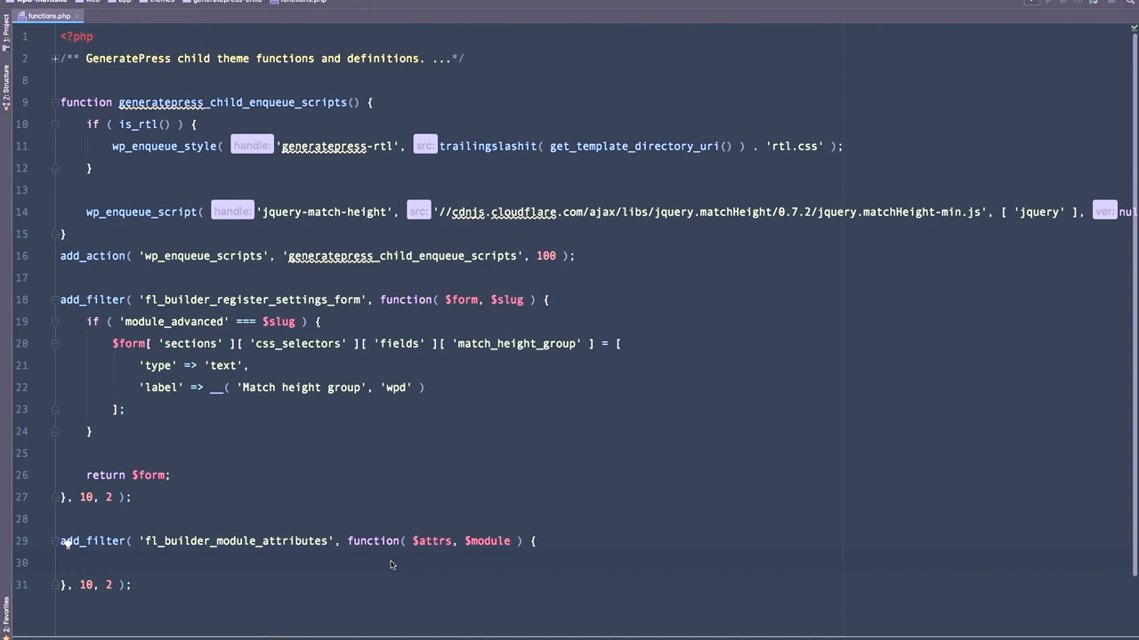
Return $attrs and start an if checking isset($module->settings->...) for the match height group.
{"action": "type", "text": "return $"}
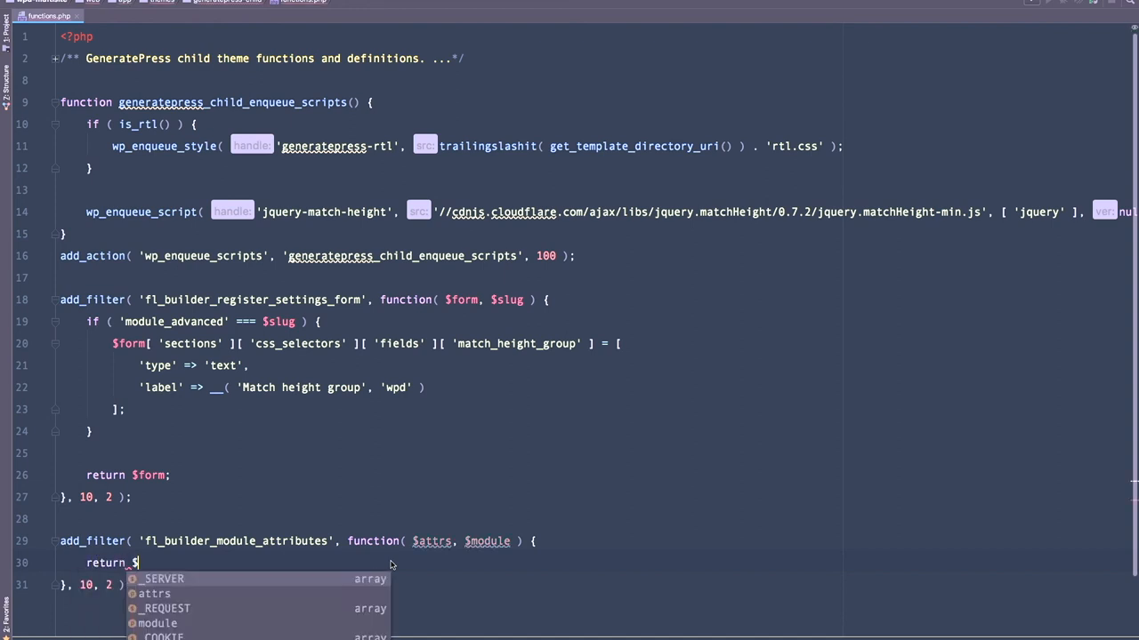
{"action": "left_click", "coordinate": [153, 595]}
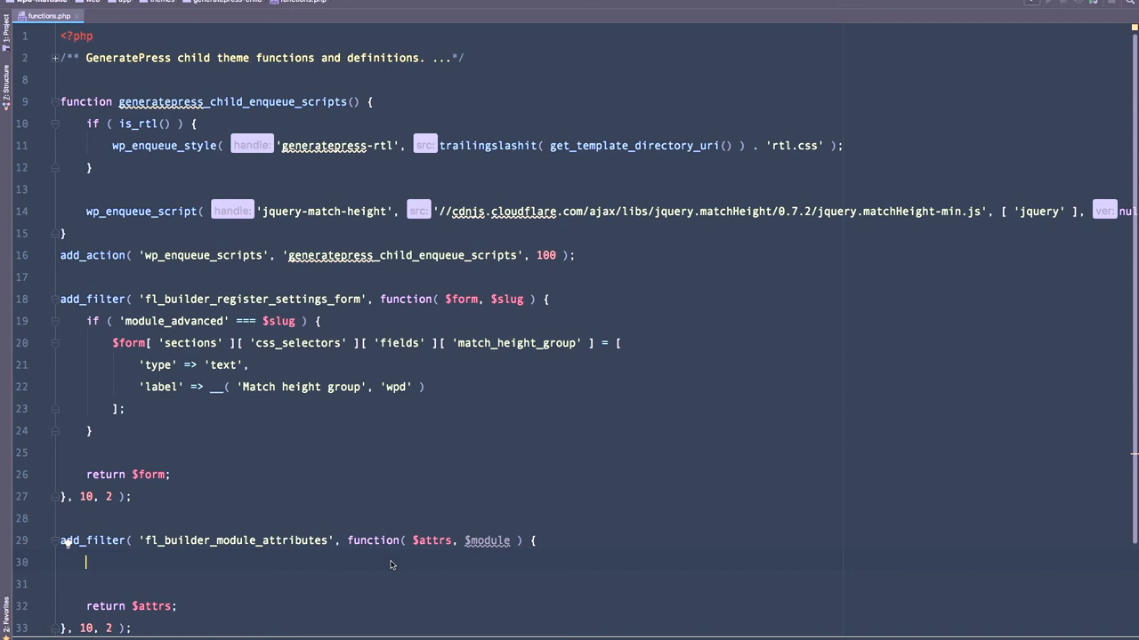
{"action": "type", "text": "if ( isset( $module->settings-> ) )"}
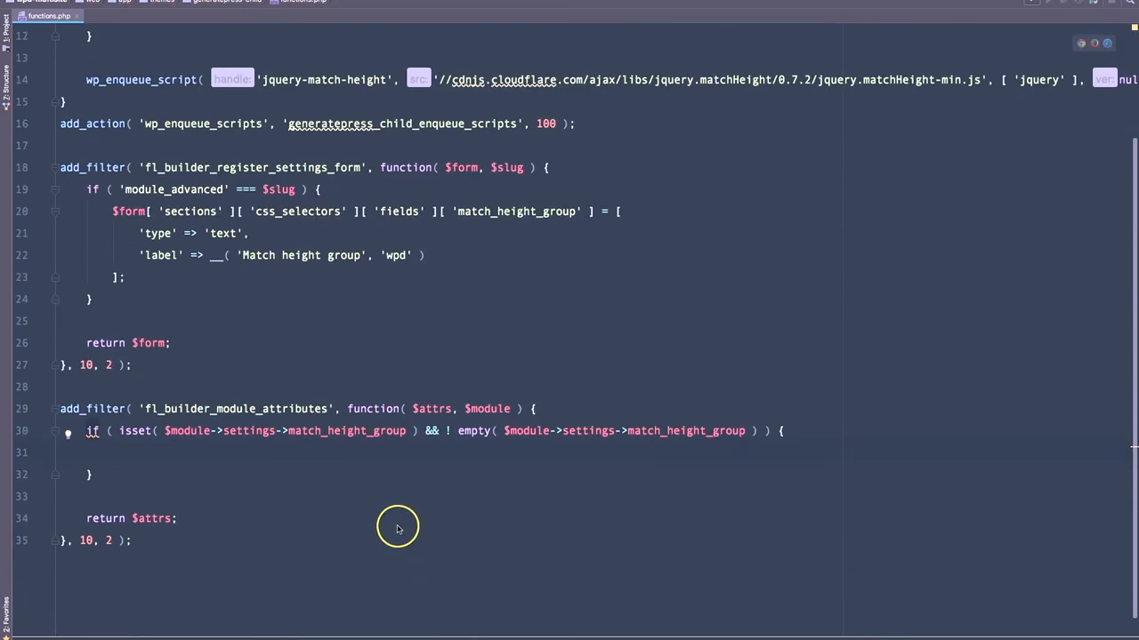
{"action": "mouse_move", "coordinate": [409, 523]}
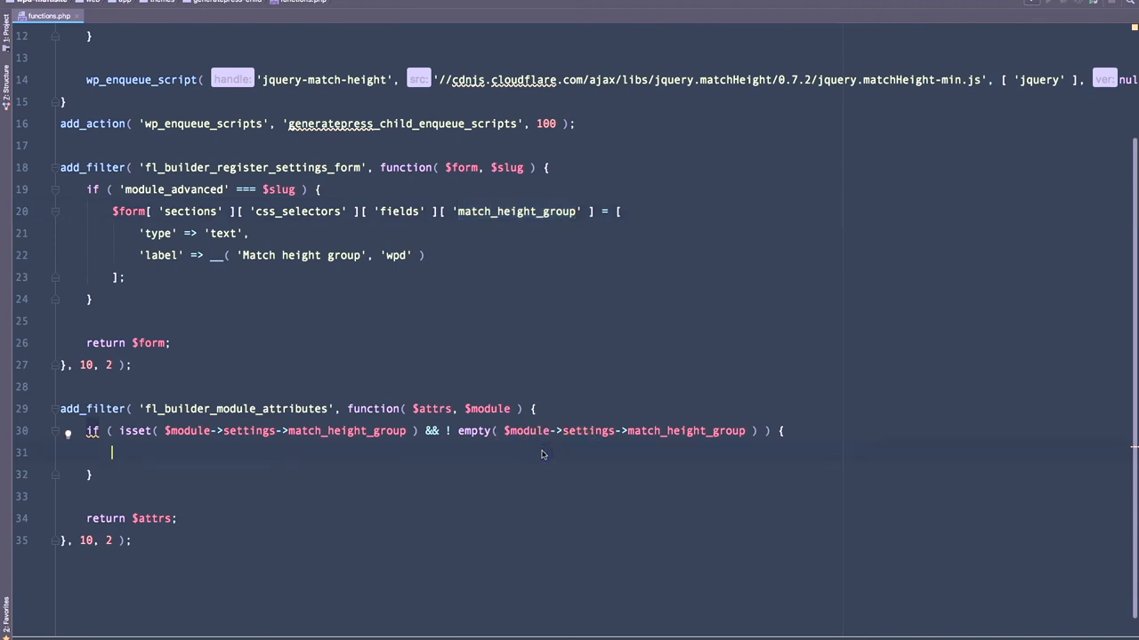
Inside the if, assign $attrs['data-mh'] = $module->settings->match_height_group.
{"action": "double_click", "coordinate": [431, 407]}
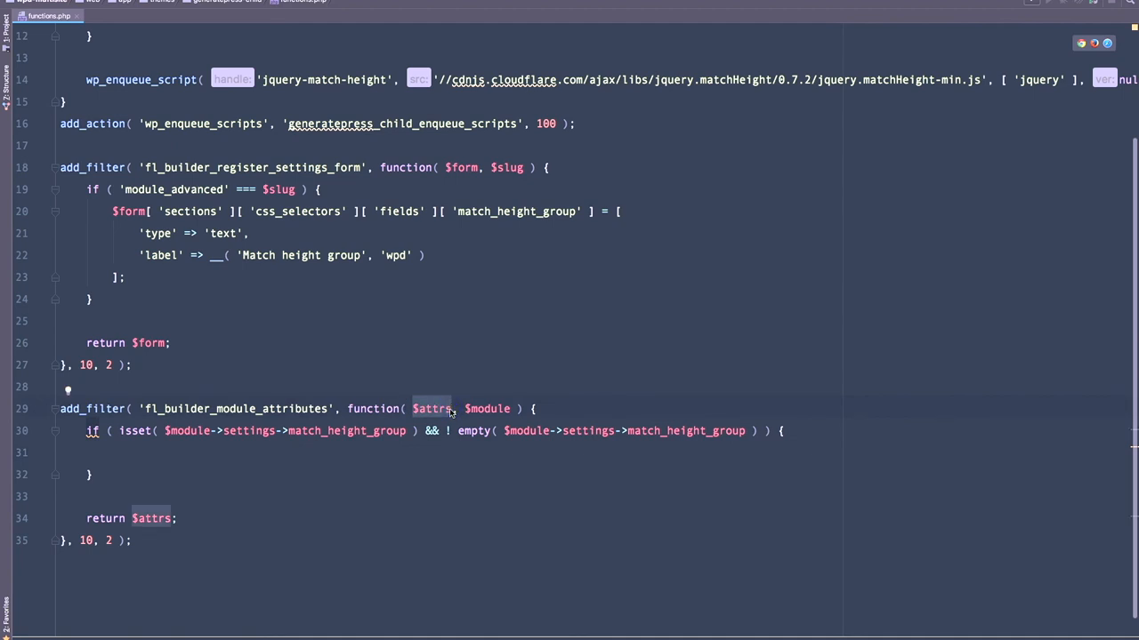
{"action": "left_click", "coordinate": [451, 408]}
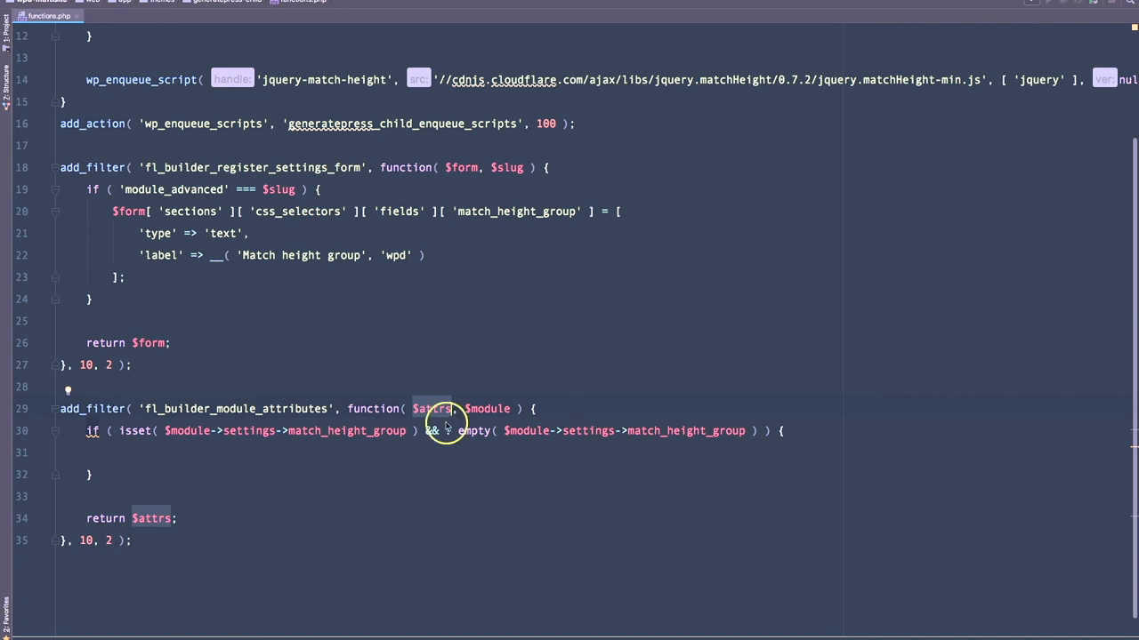
{"action": "type", "text": "$attrs[ 'data-mh' ]"}
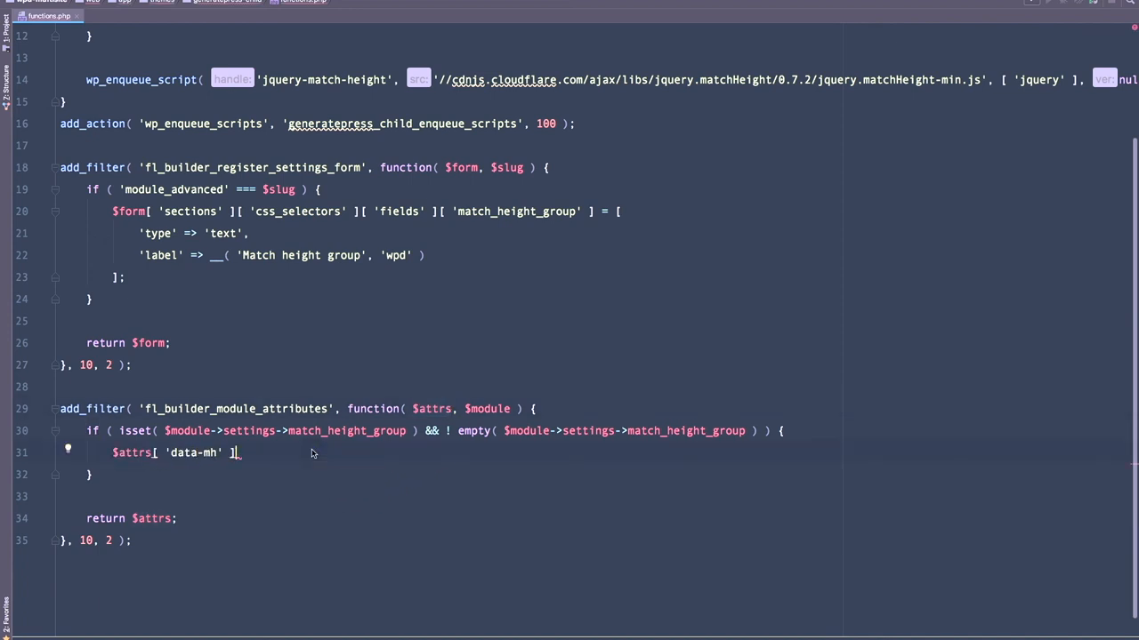
{"action": "type", "text": "= $module->settings->match_height_group;"}
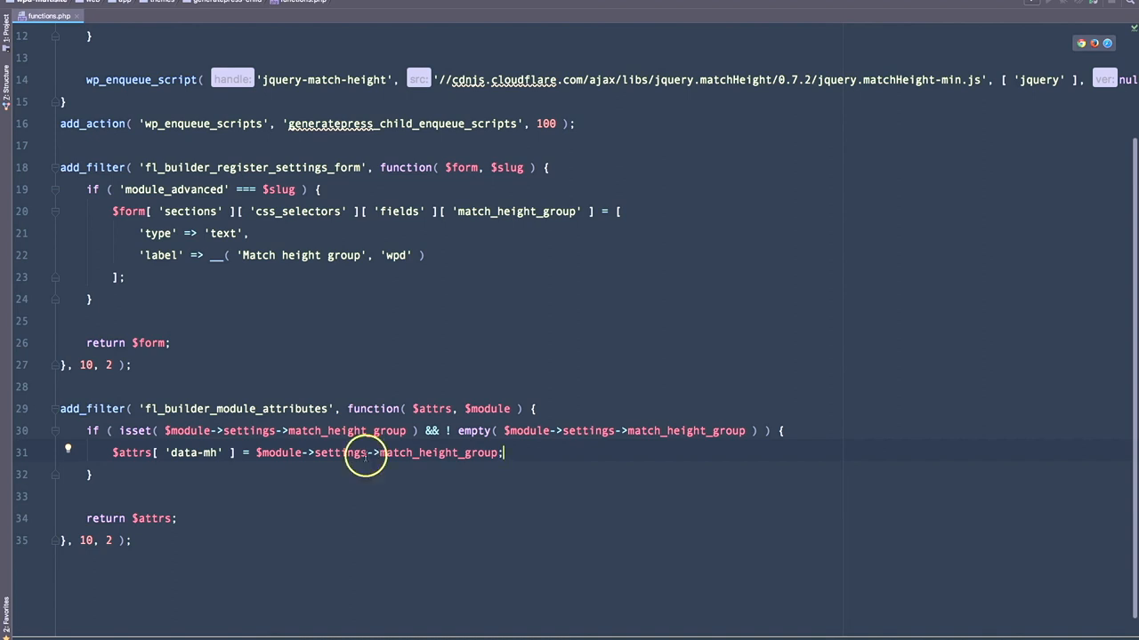
{"action": "mouse_move", "coordinate": [188, 456]}
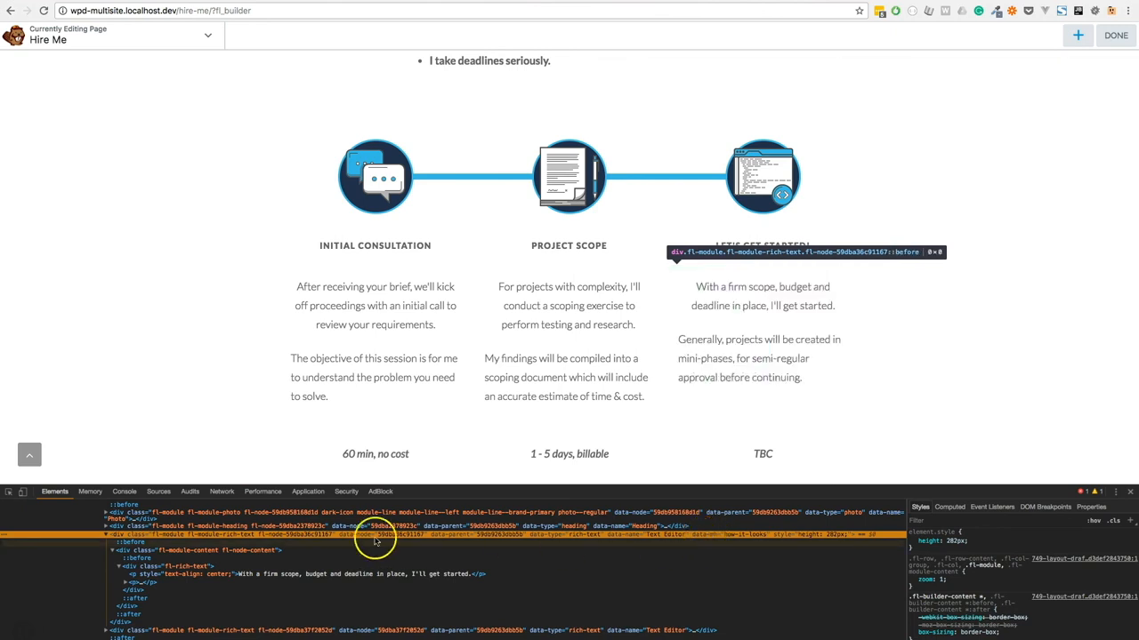
{"action": "mouse_move", "coordinate": [751, 533]}
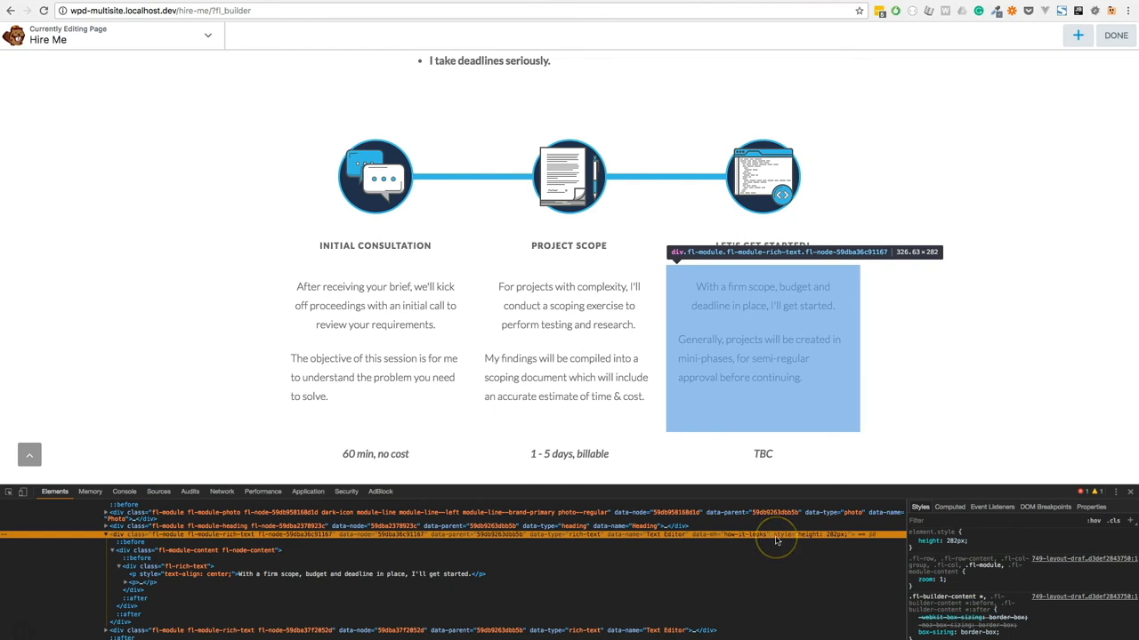
{"action": "mouse_move", "coordinate": [804, 541]}
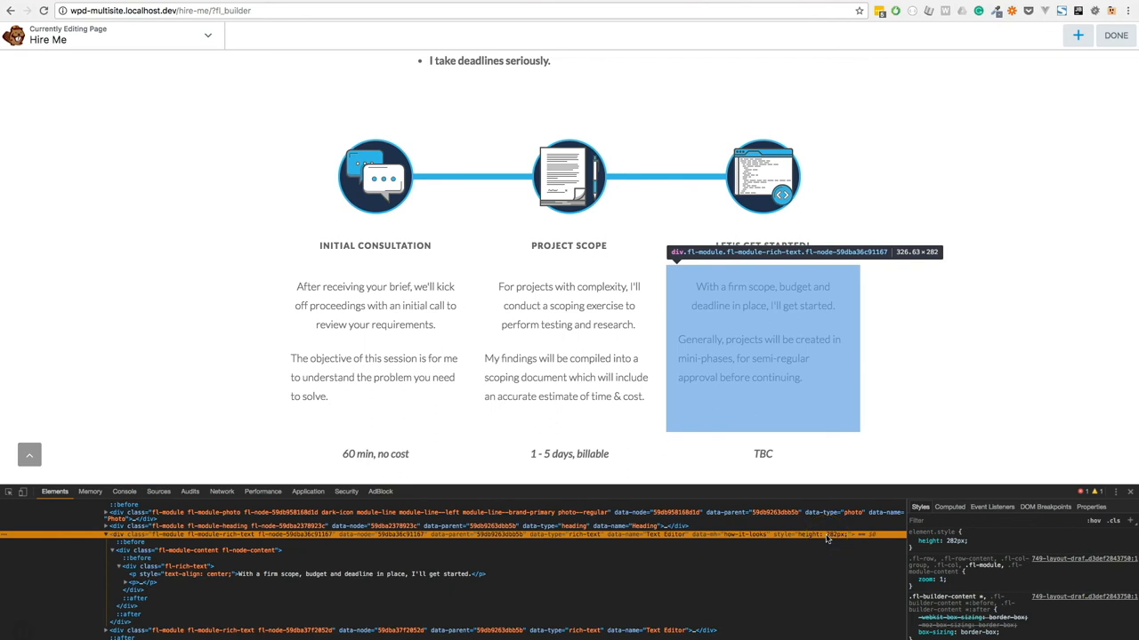
{"action": "mouse_move", "coordinate": [727, 541]}
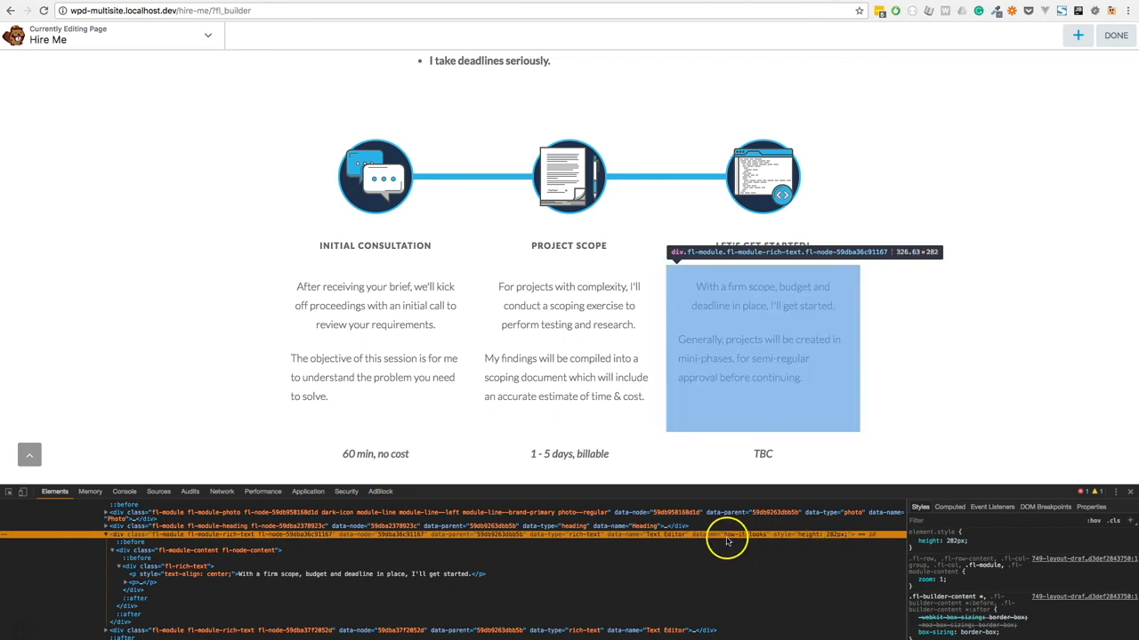